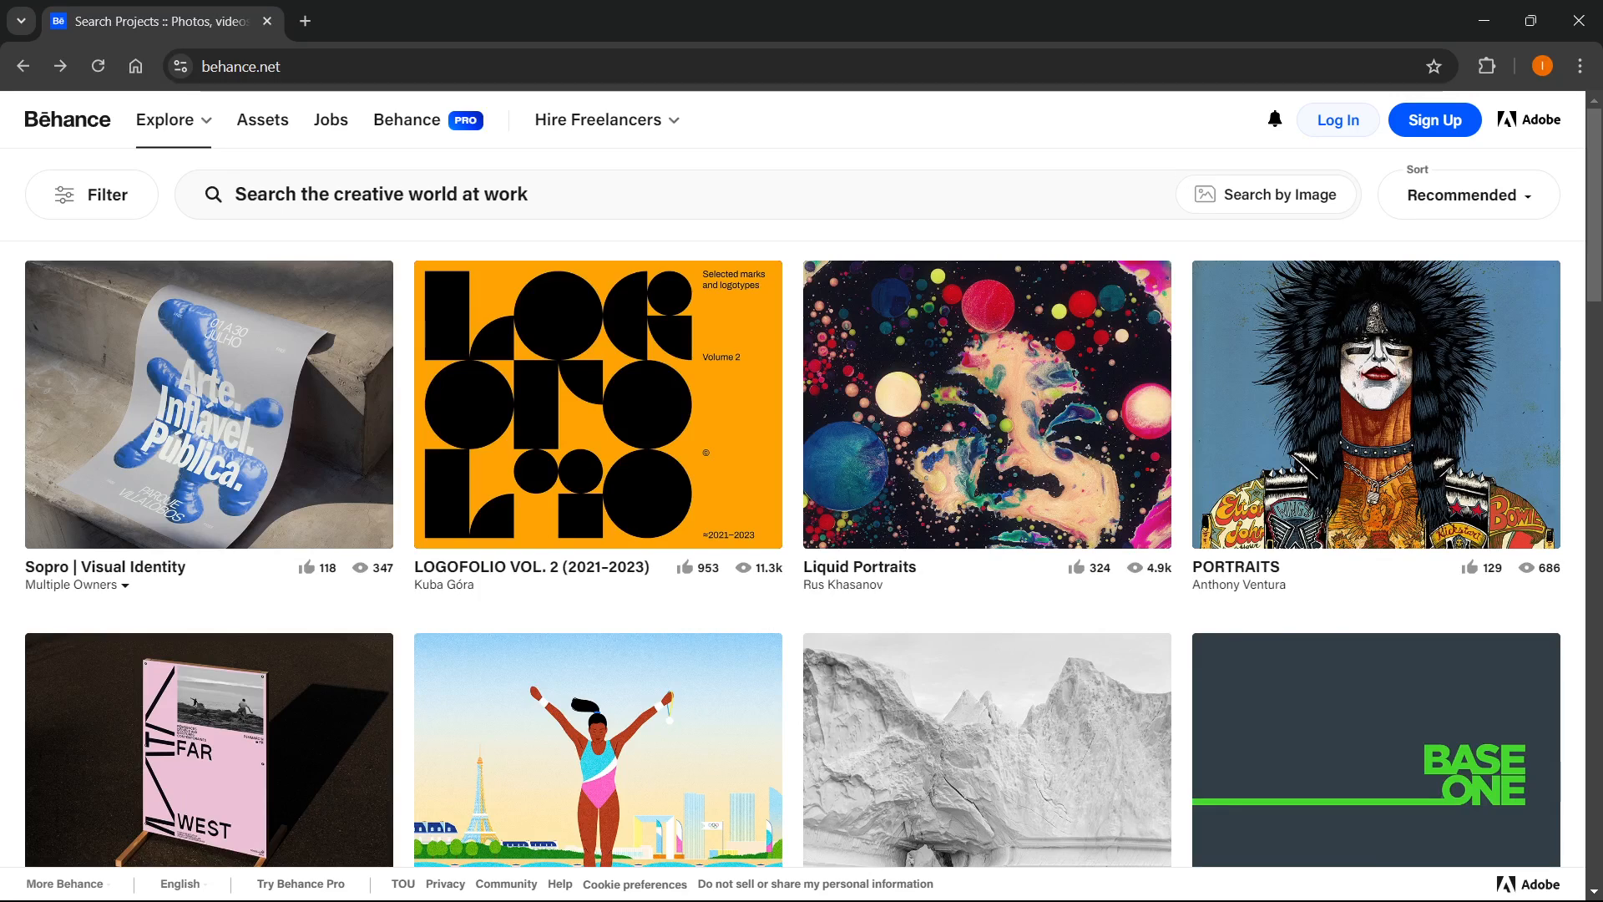
mouse_move(1135, 170)
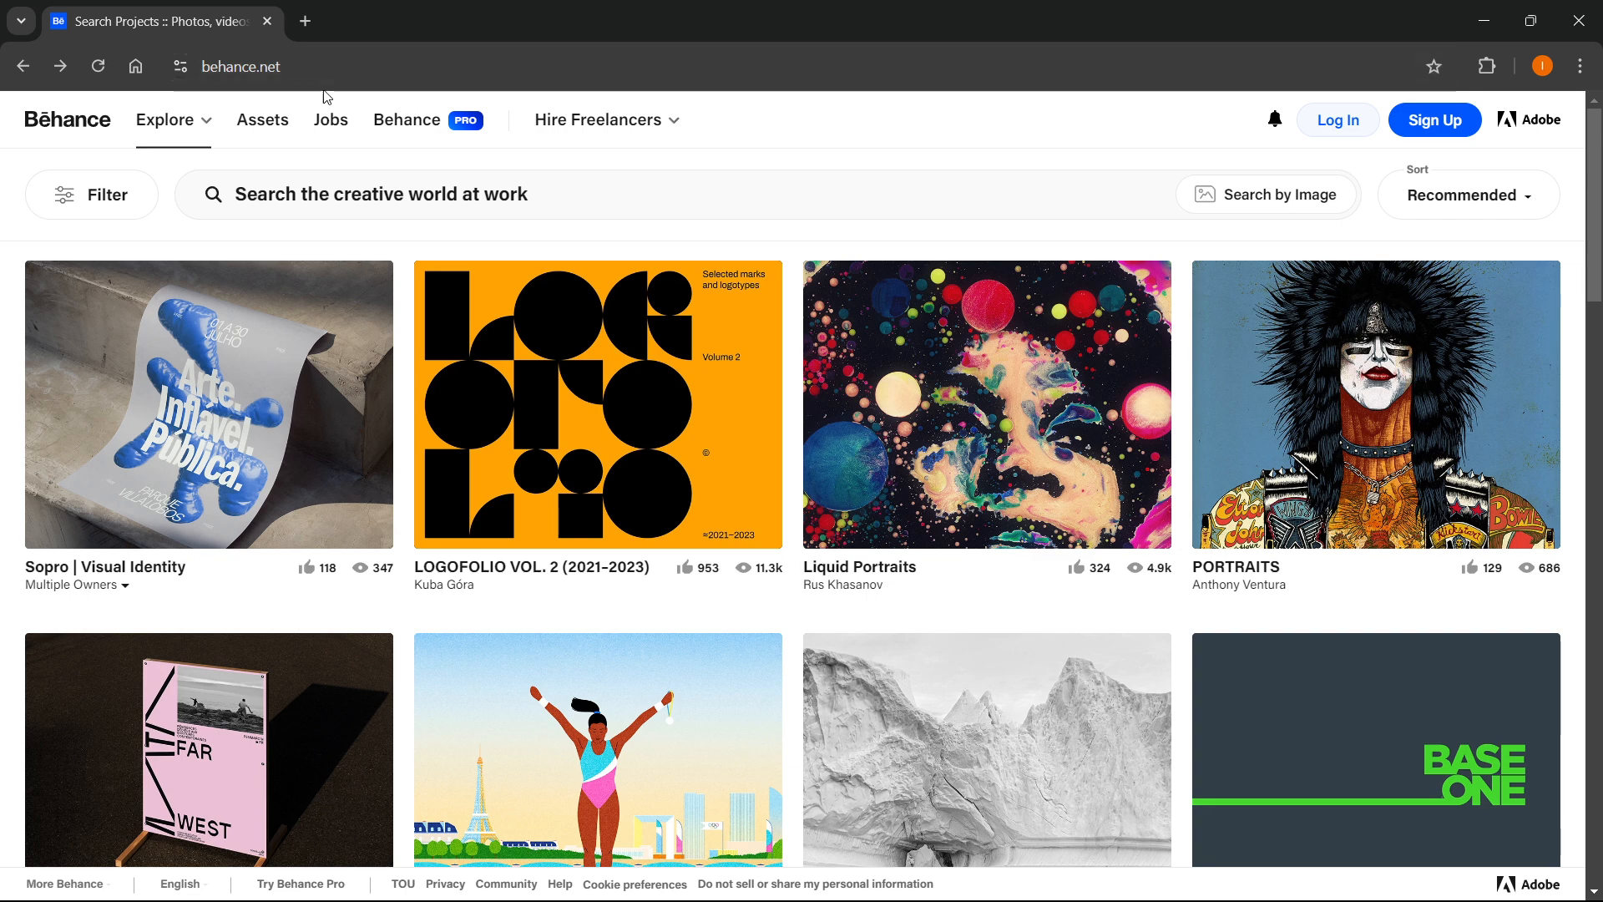
Open Behance Sign Up to reach Adobe's empty Create an account form
click(1539, 120)
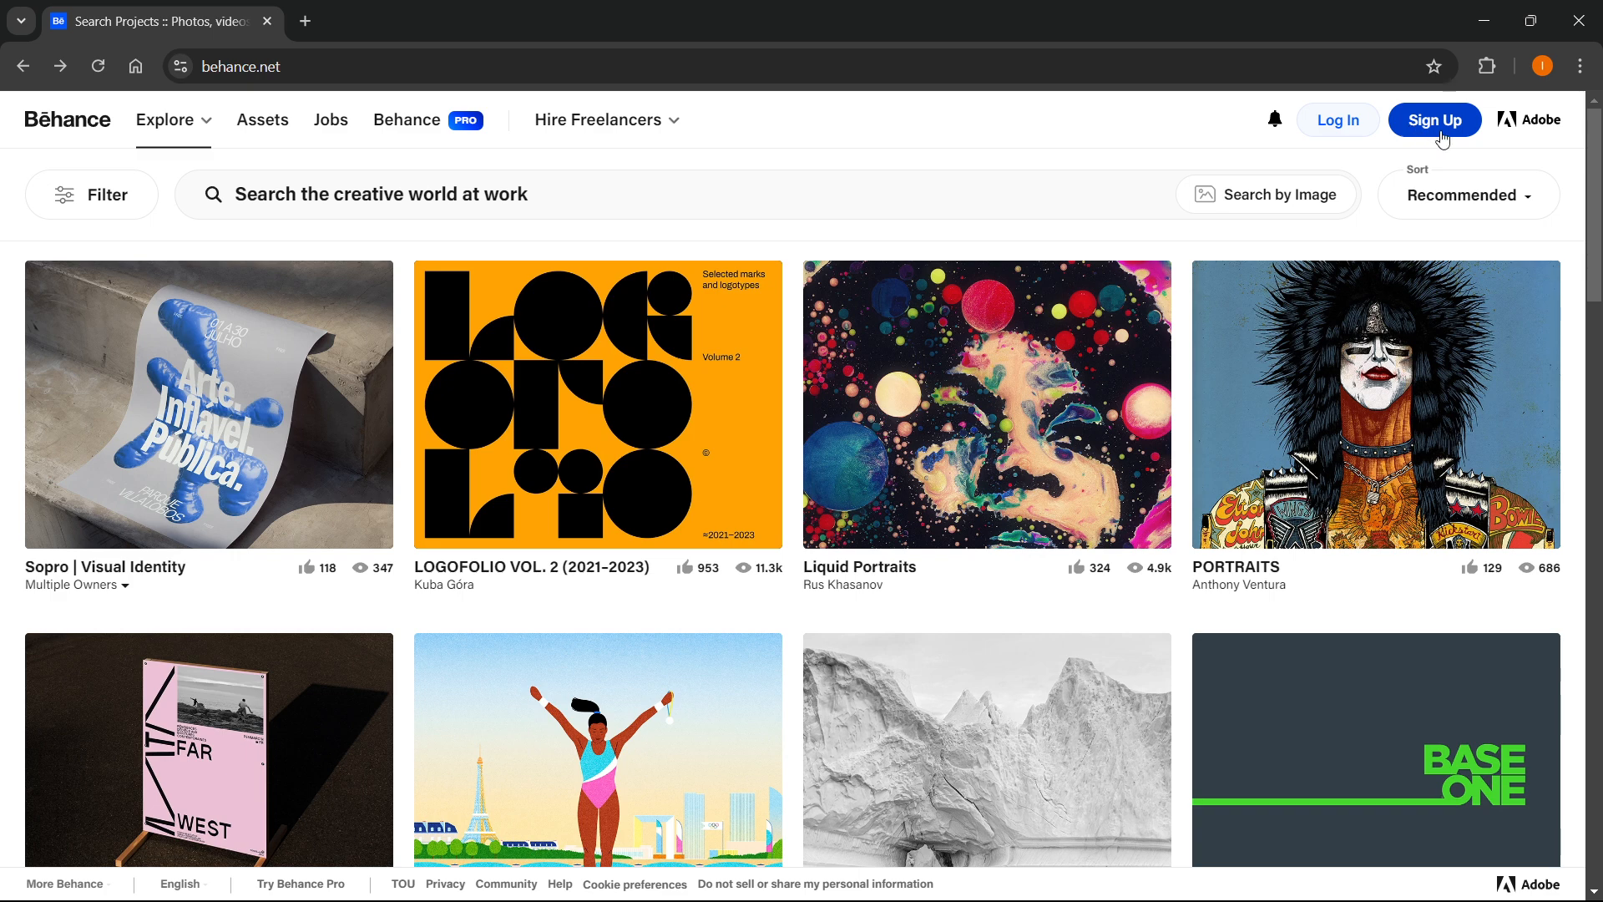
click(1434, 119)
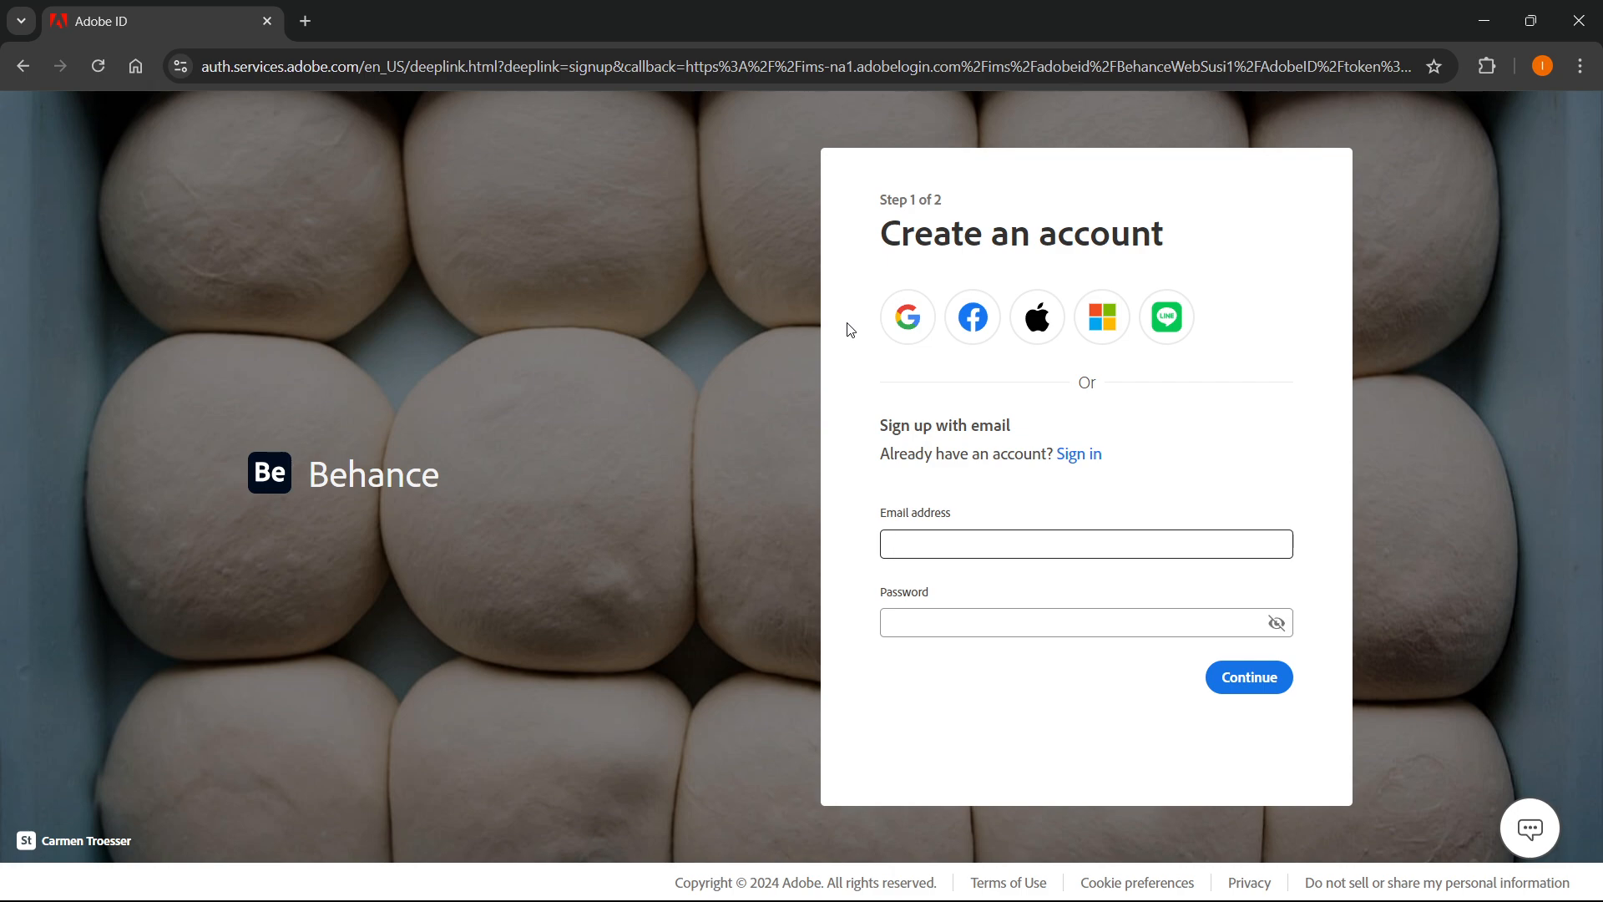
click(1084, 543)
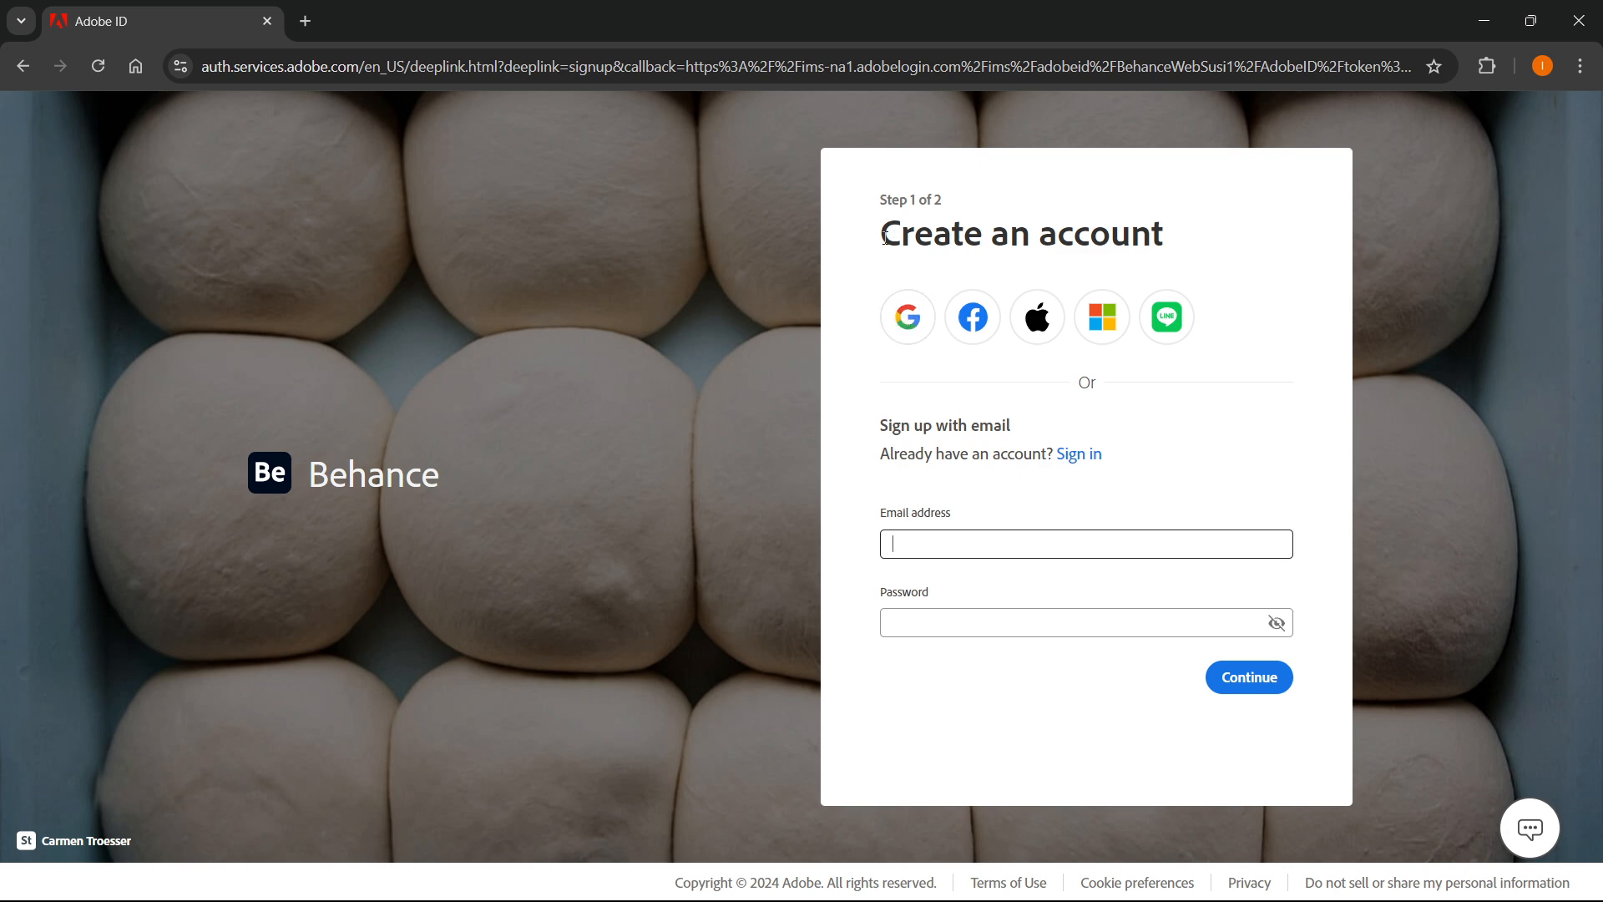
mouse_move(1036, 316)
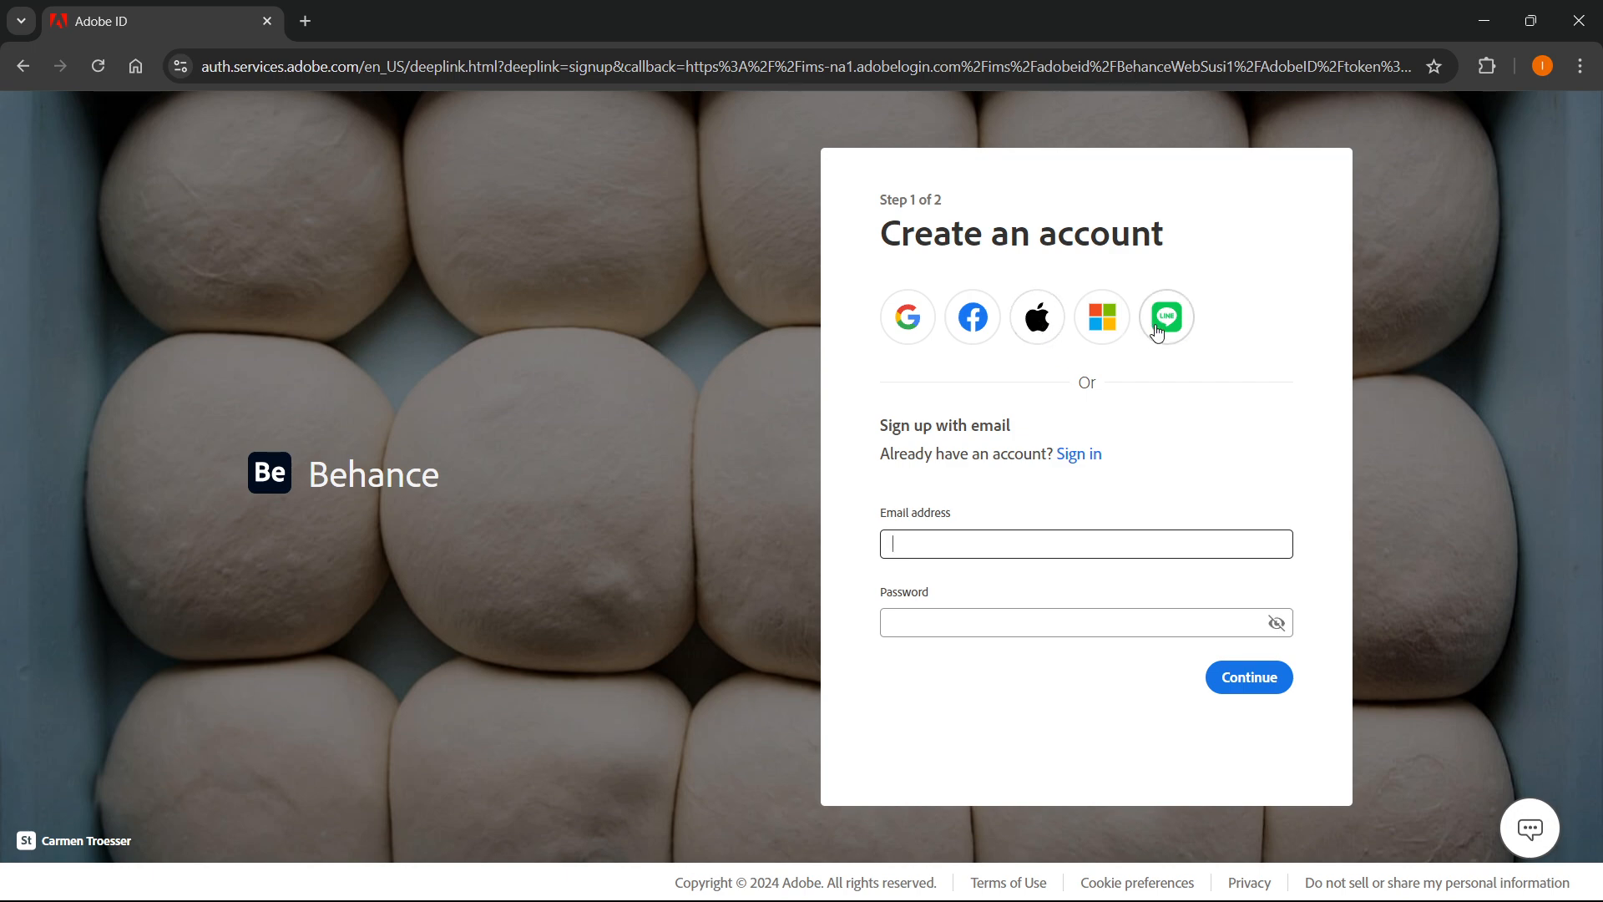
mouse_move(903, 321)
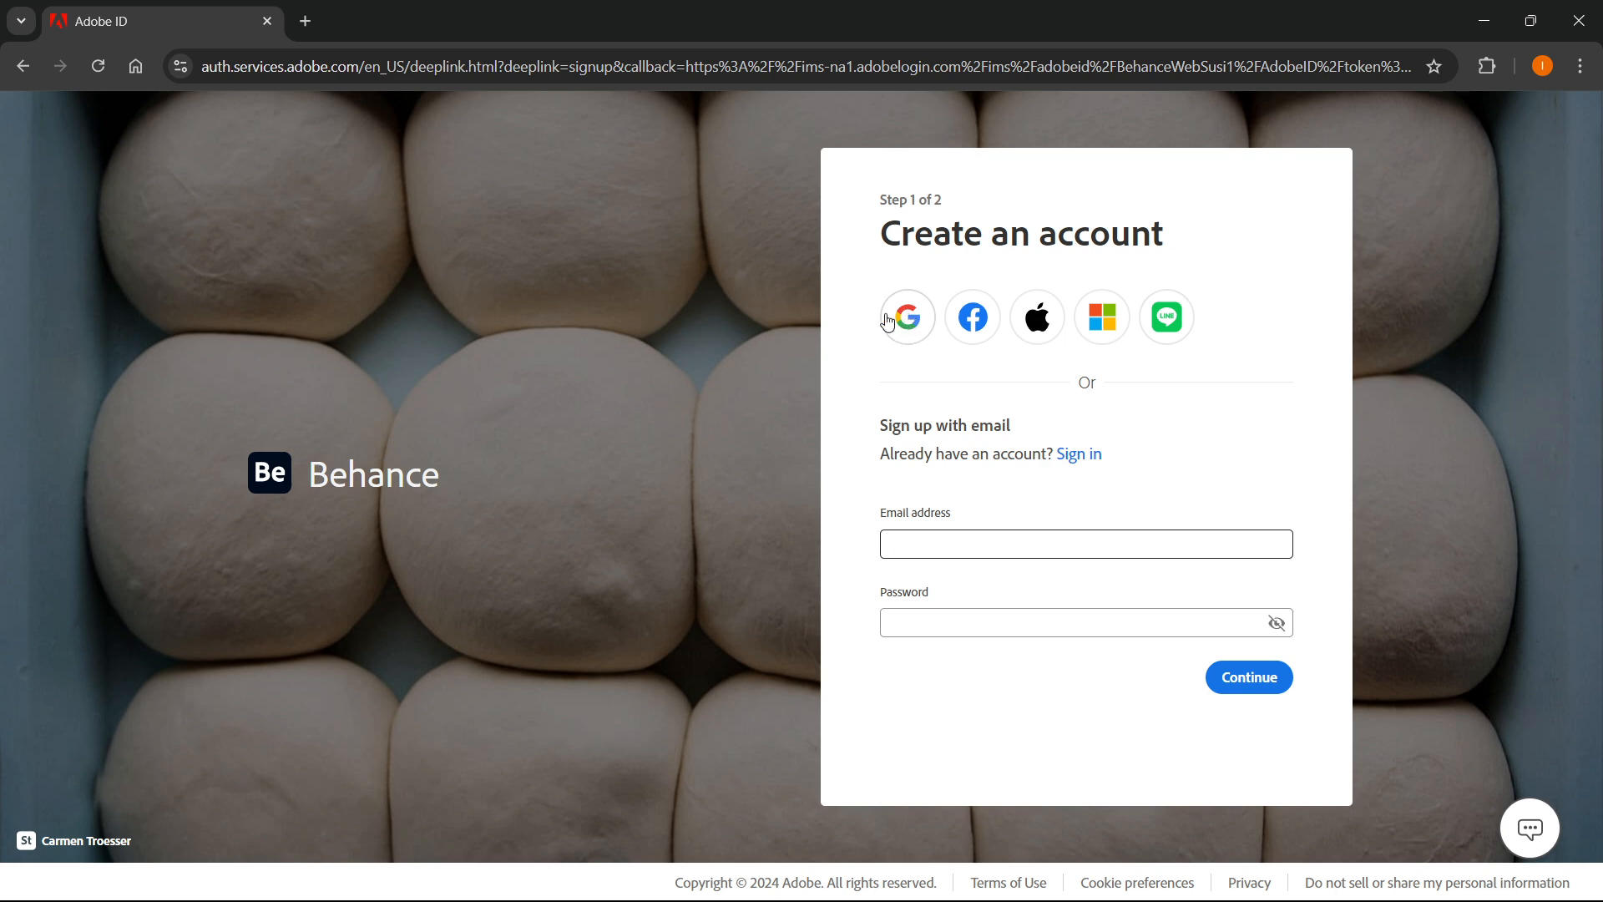
mouse_move(910, 332)
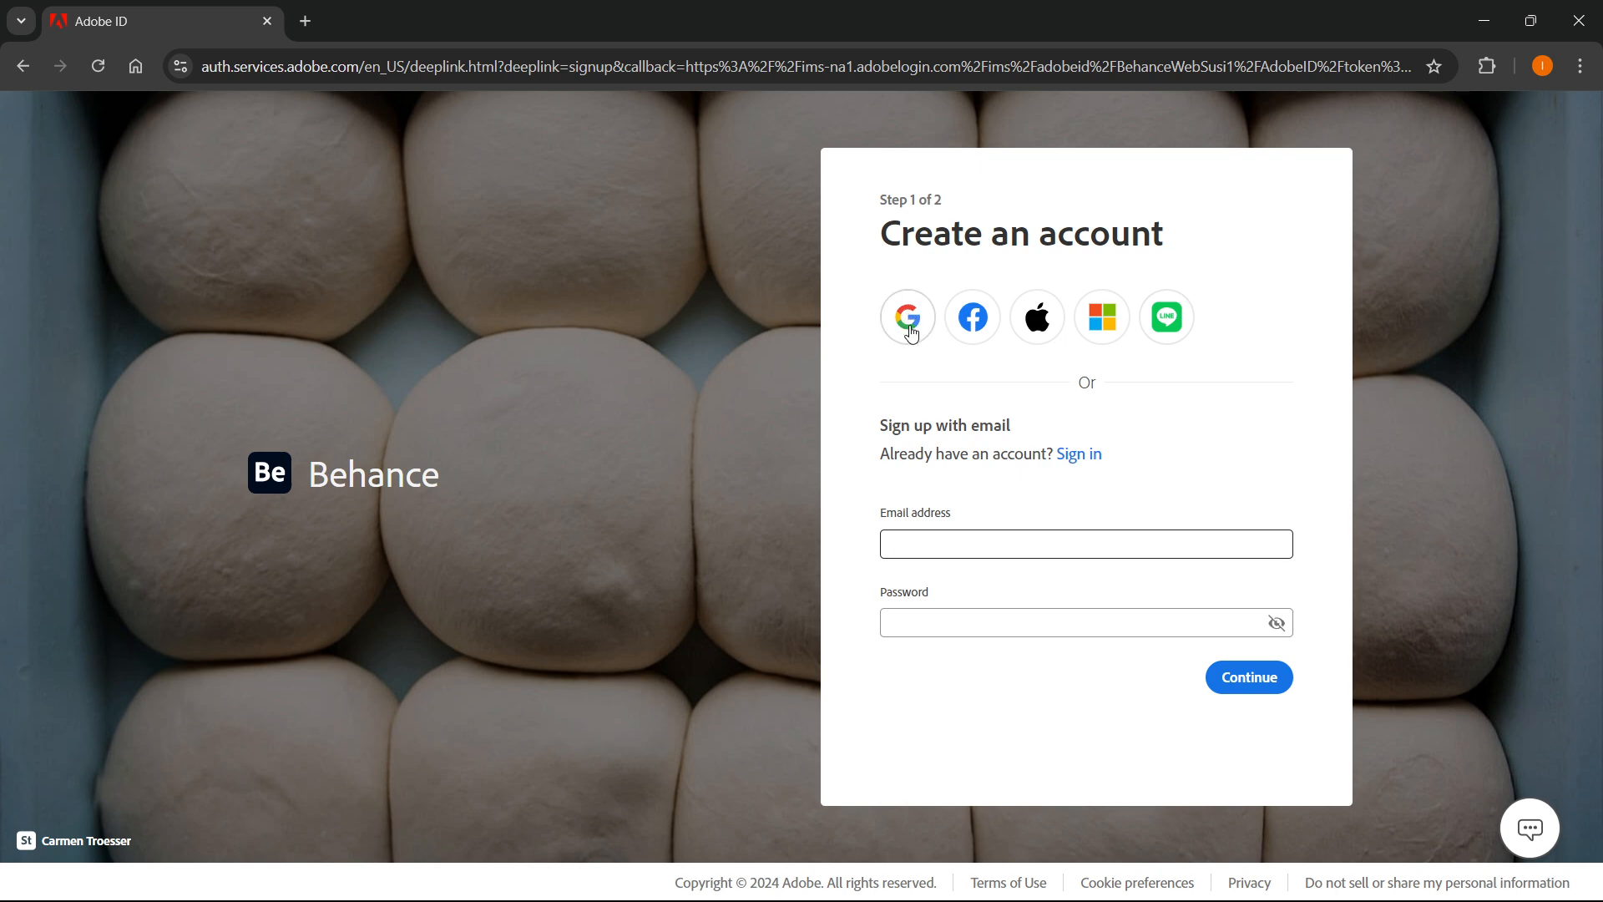
mouse_move(955, 420)
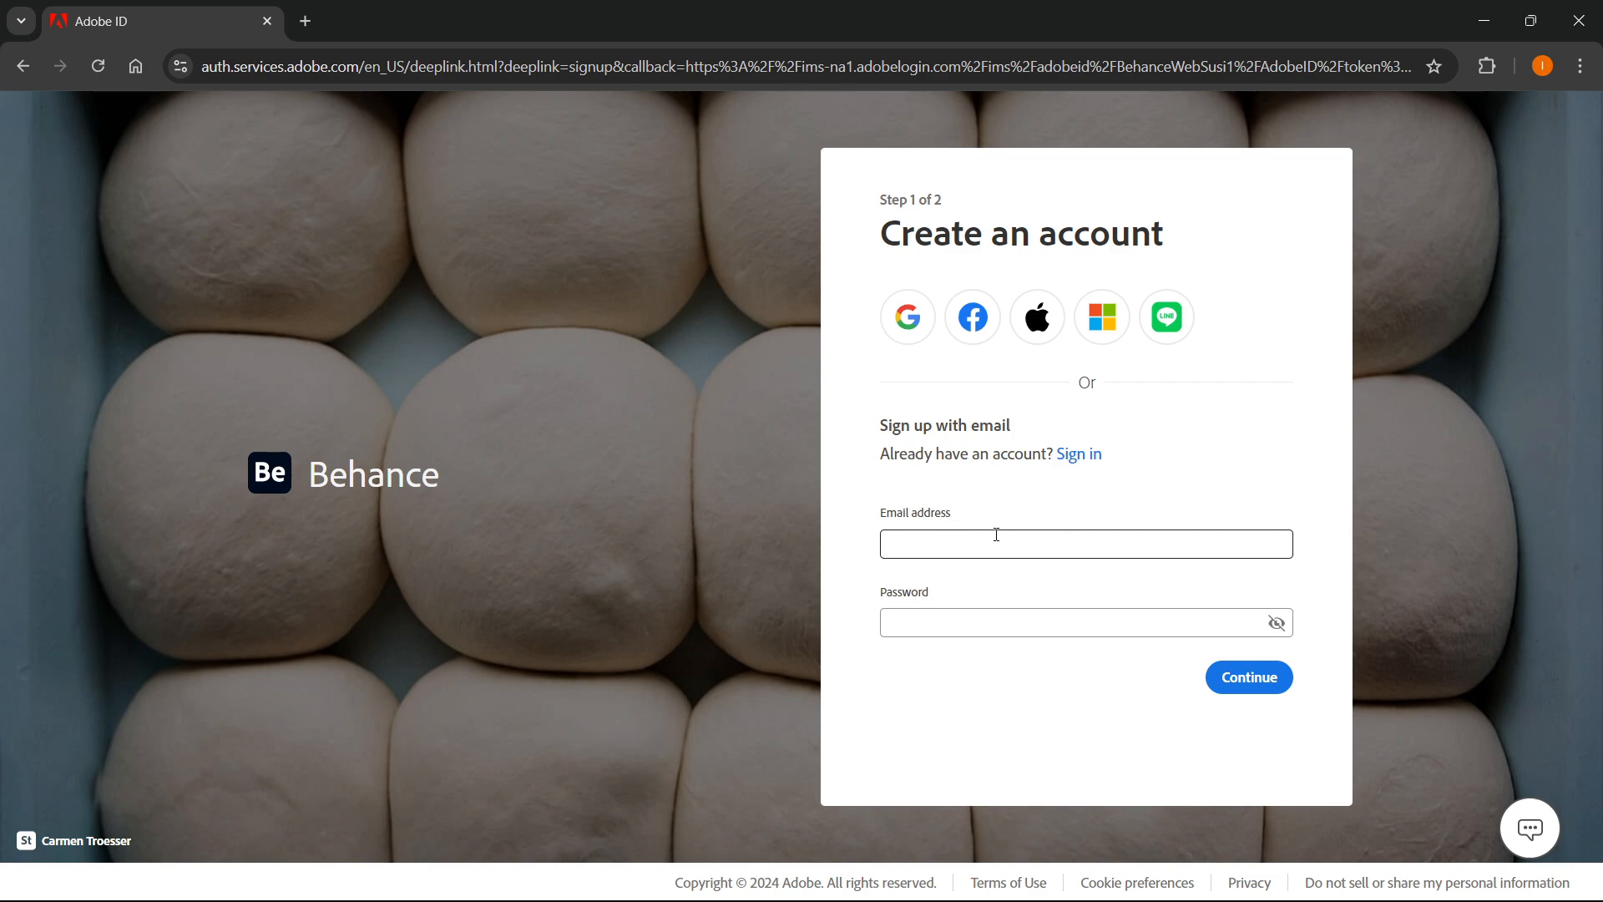
Enter the soapuse .com email address, which Behance reports already has an account
click(1085, 543)
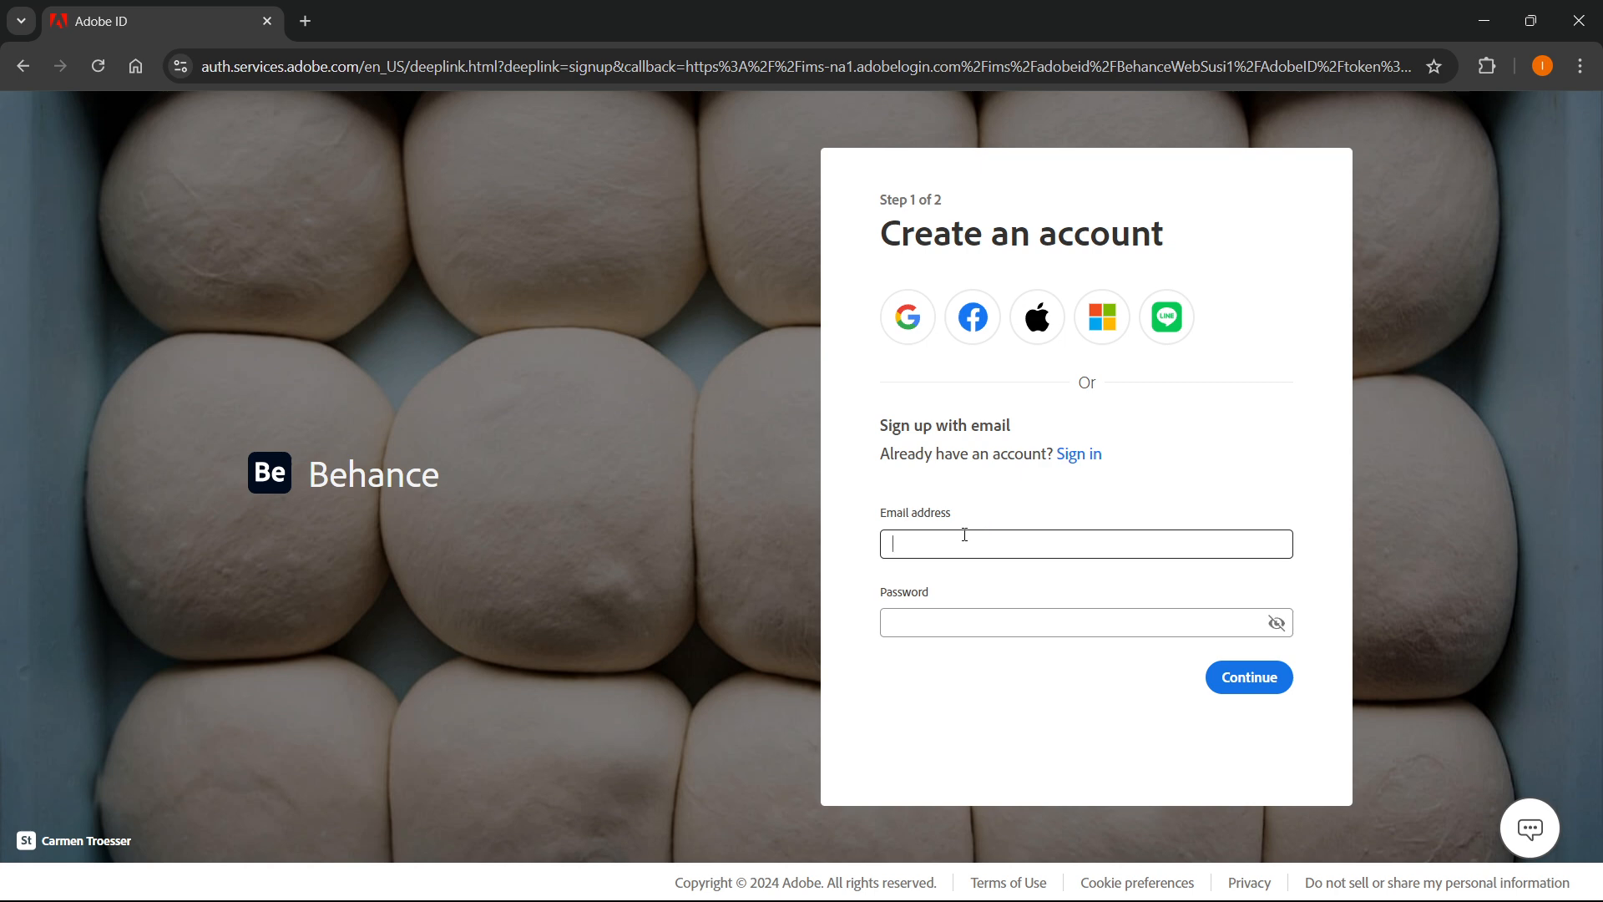
mouse_move(960, 542)
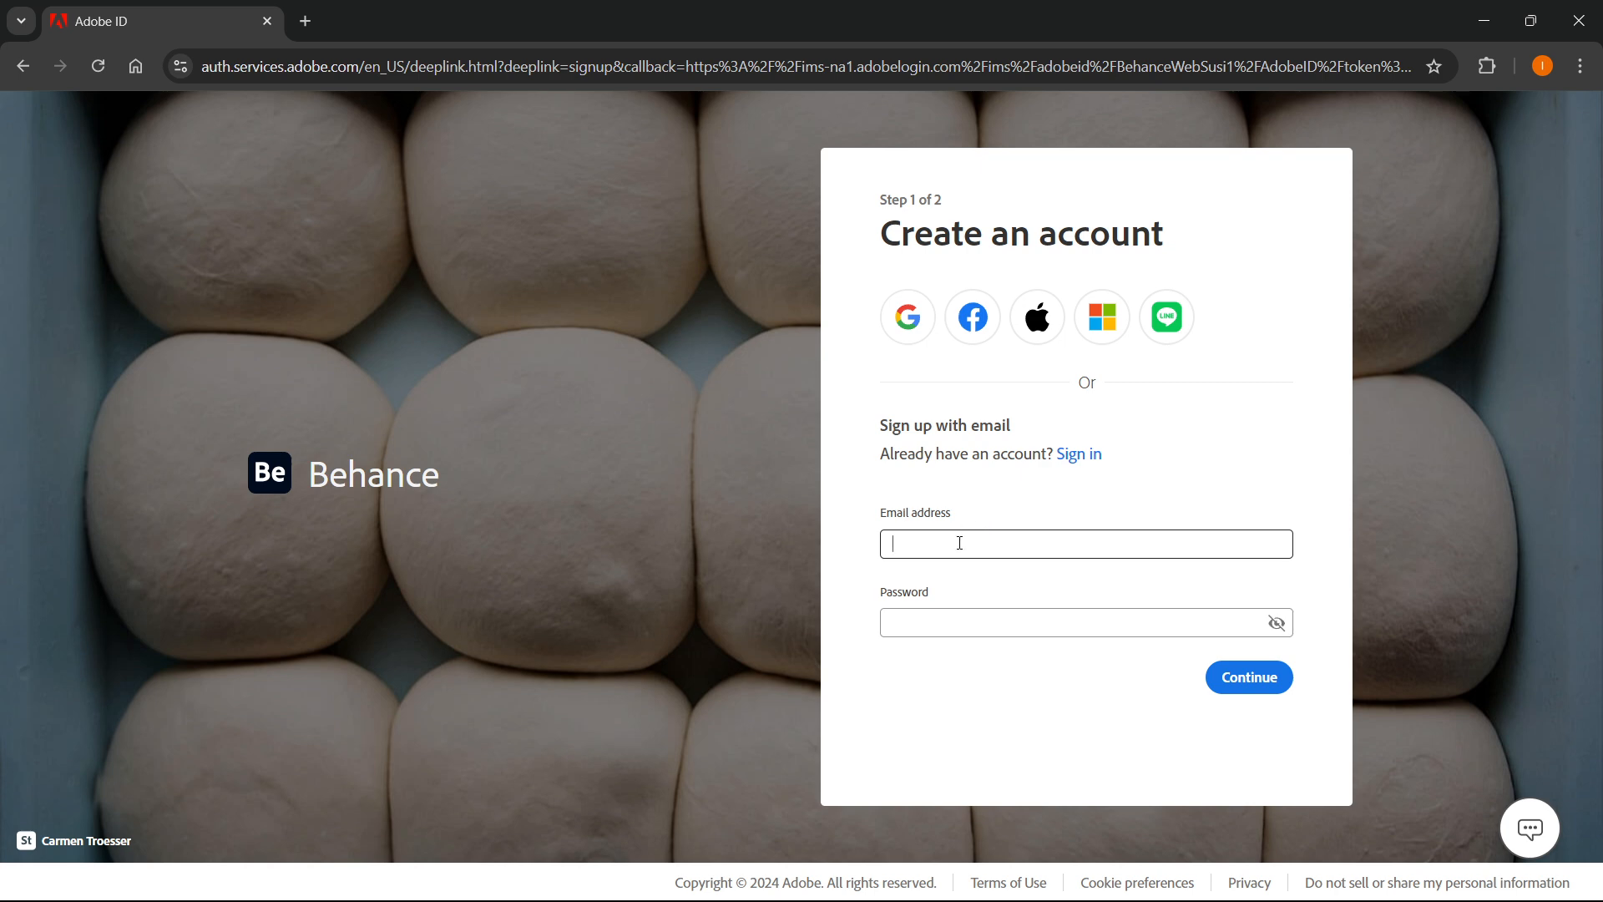
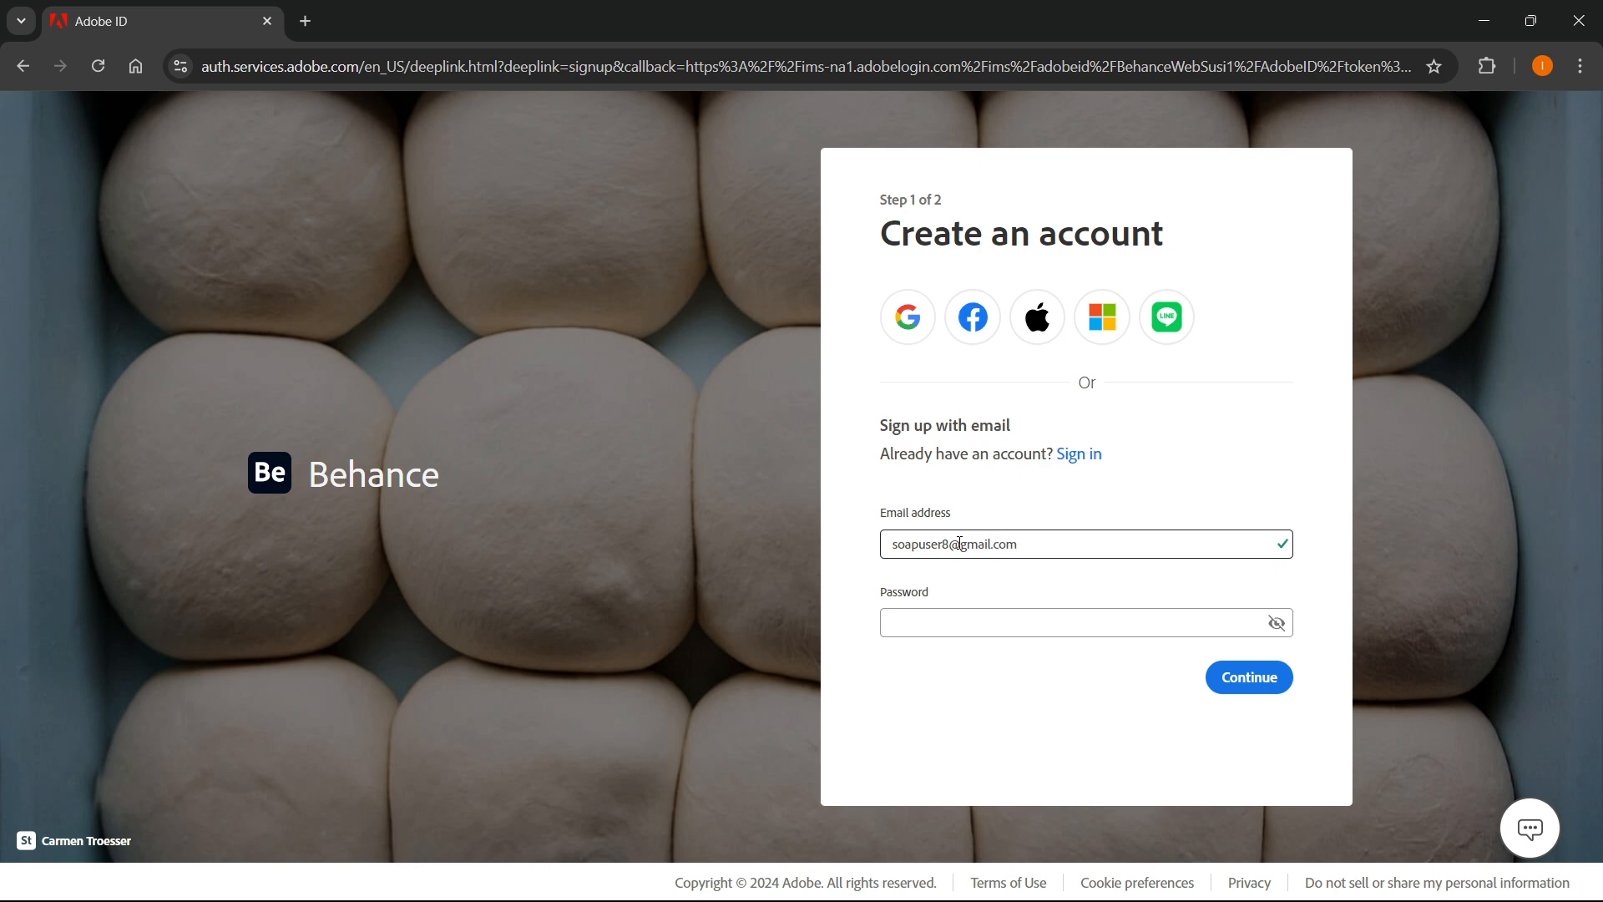
click(1063, 623)
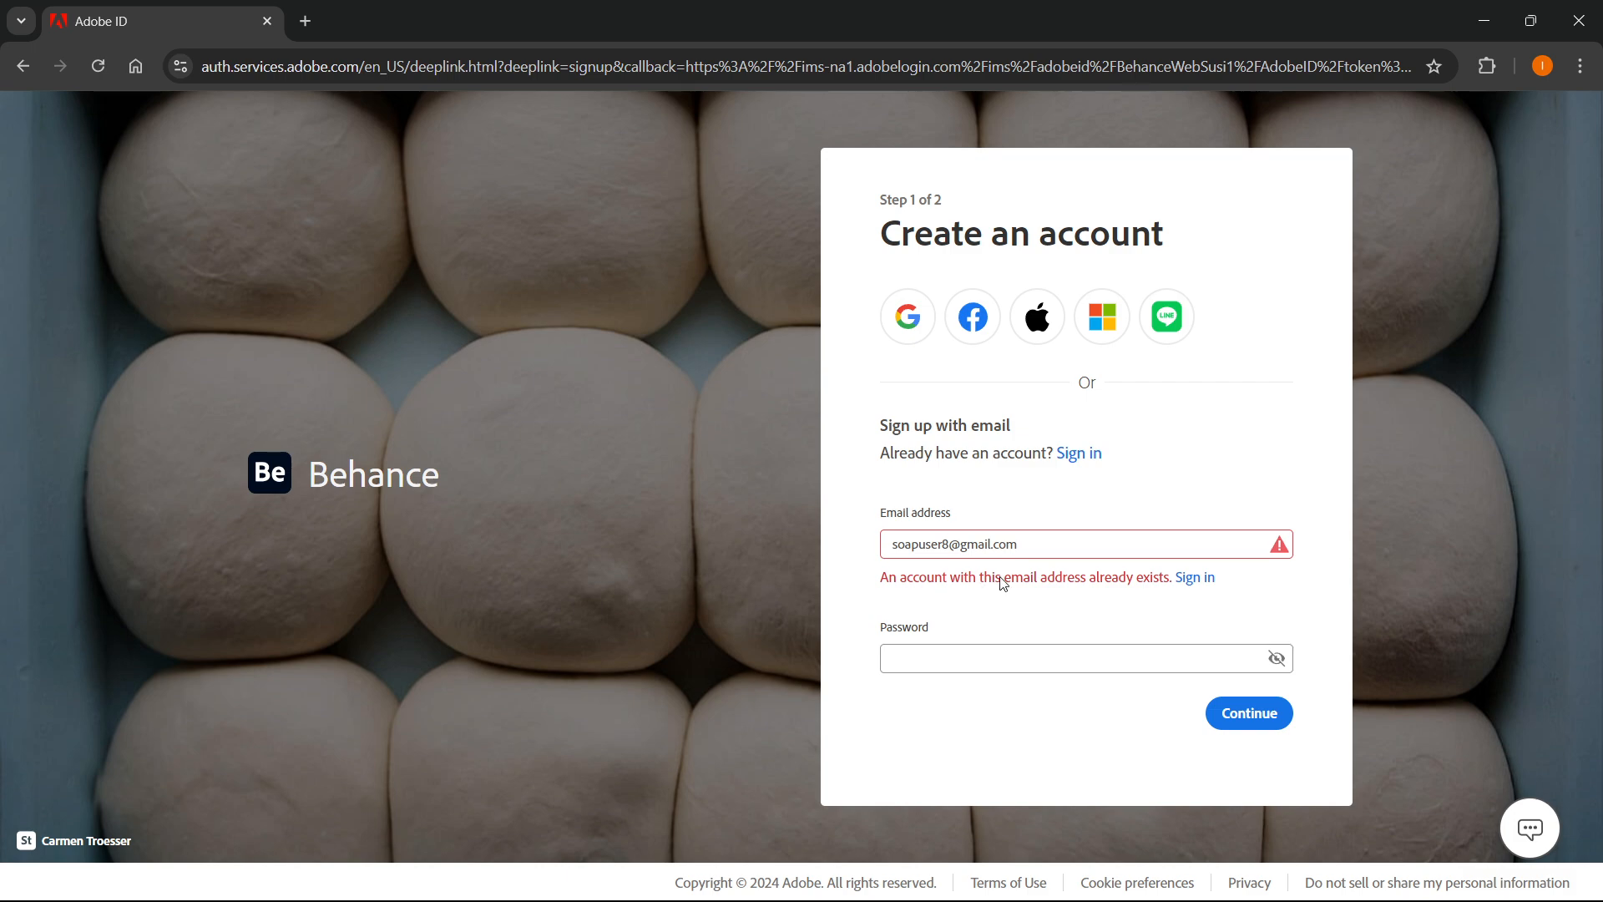
click(1087, 543)
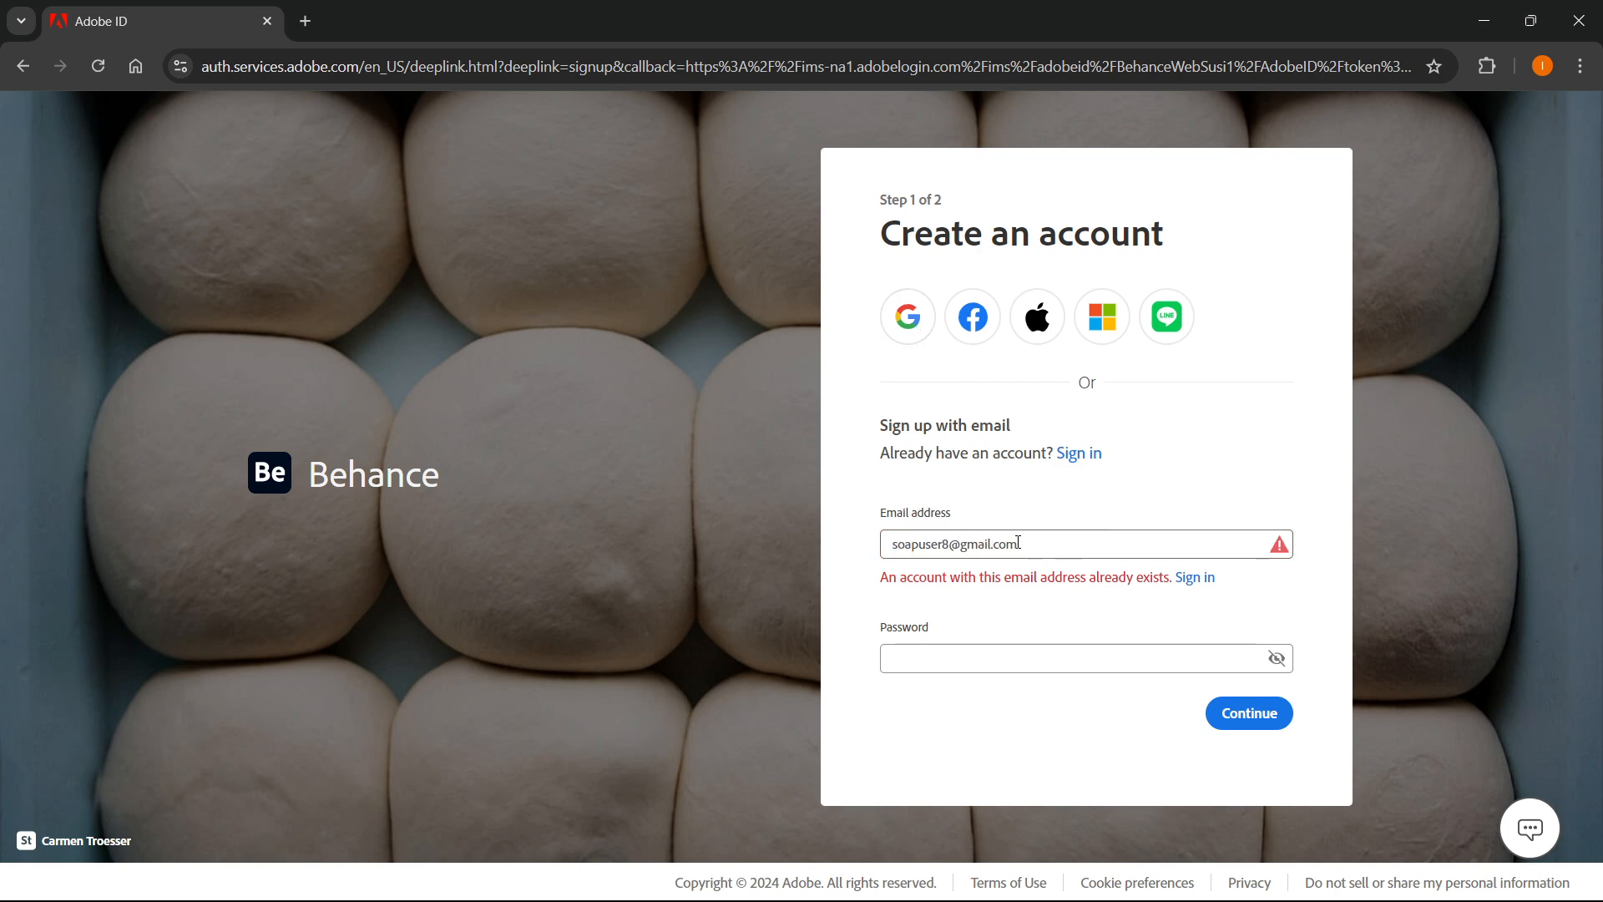
click(1084, 657)
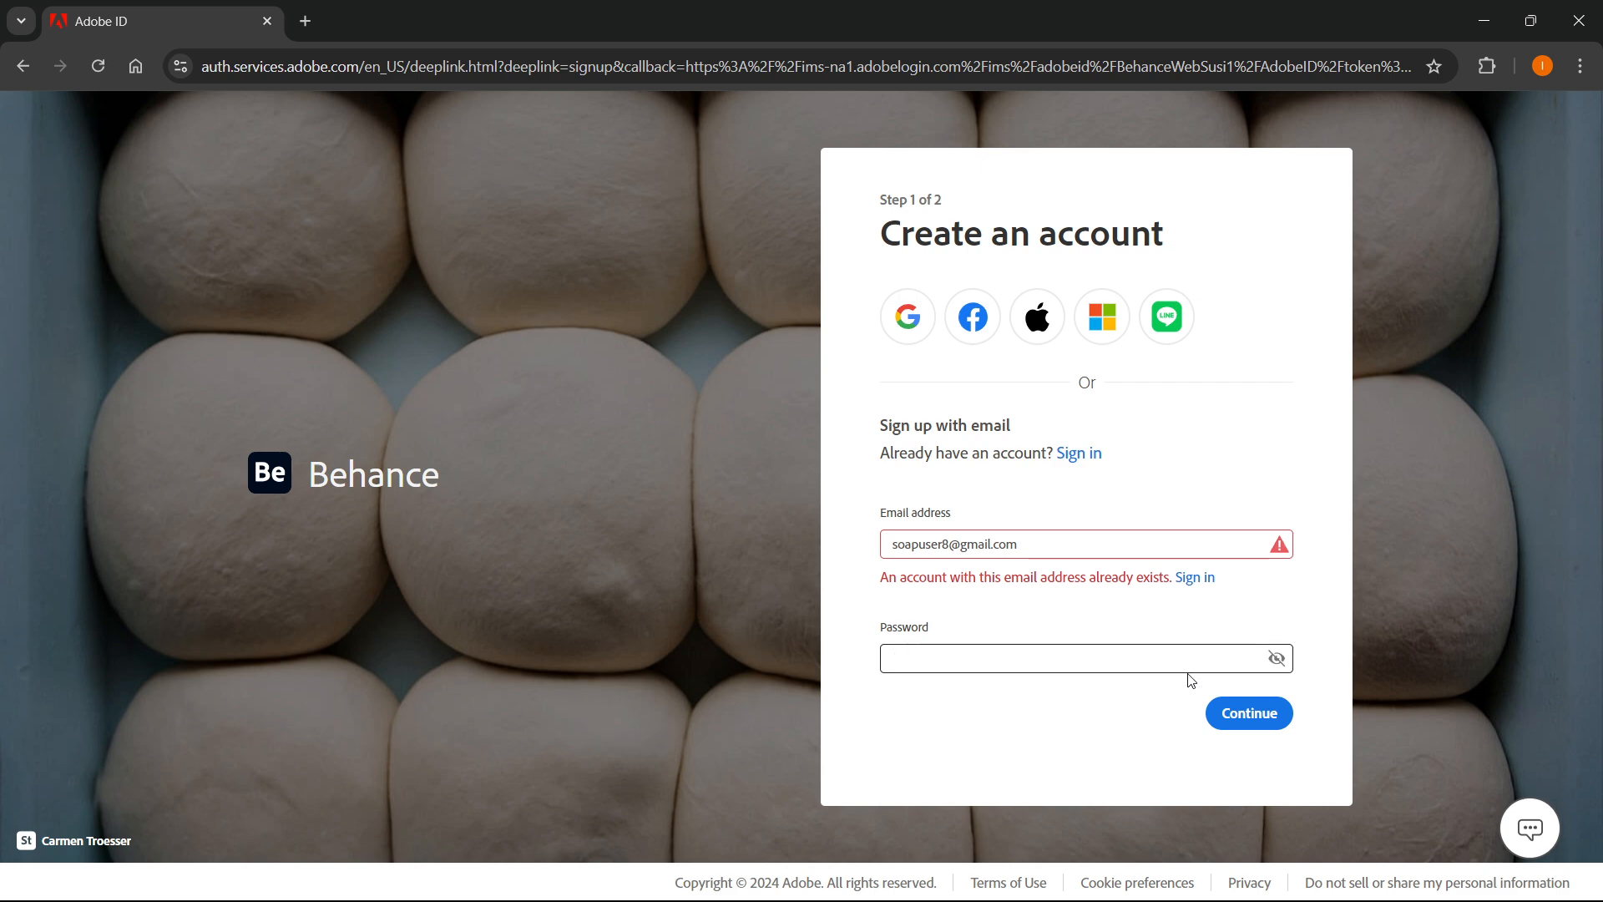
mouse_move(1235, 696)
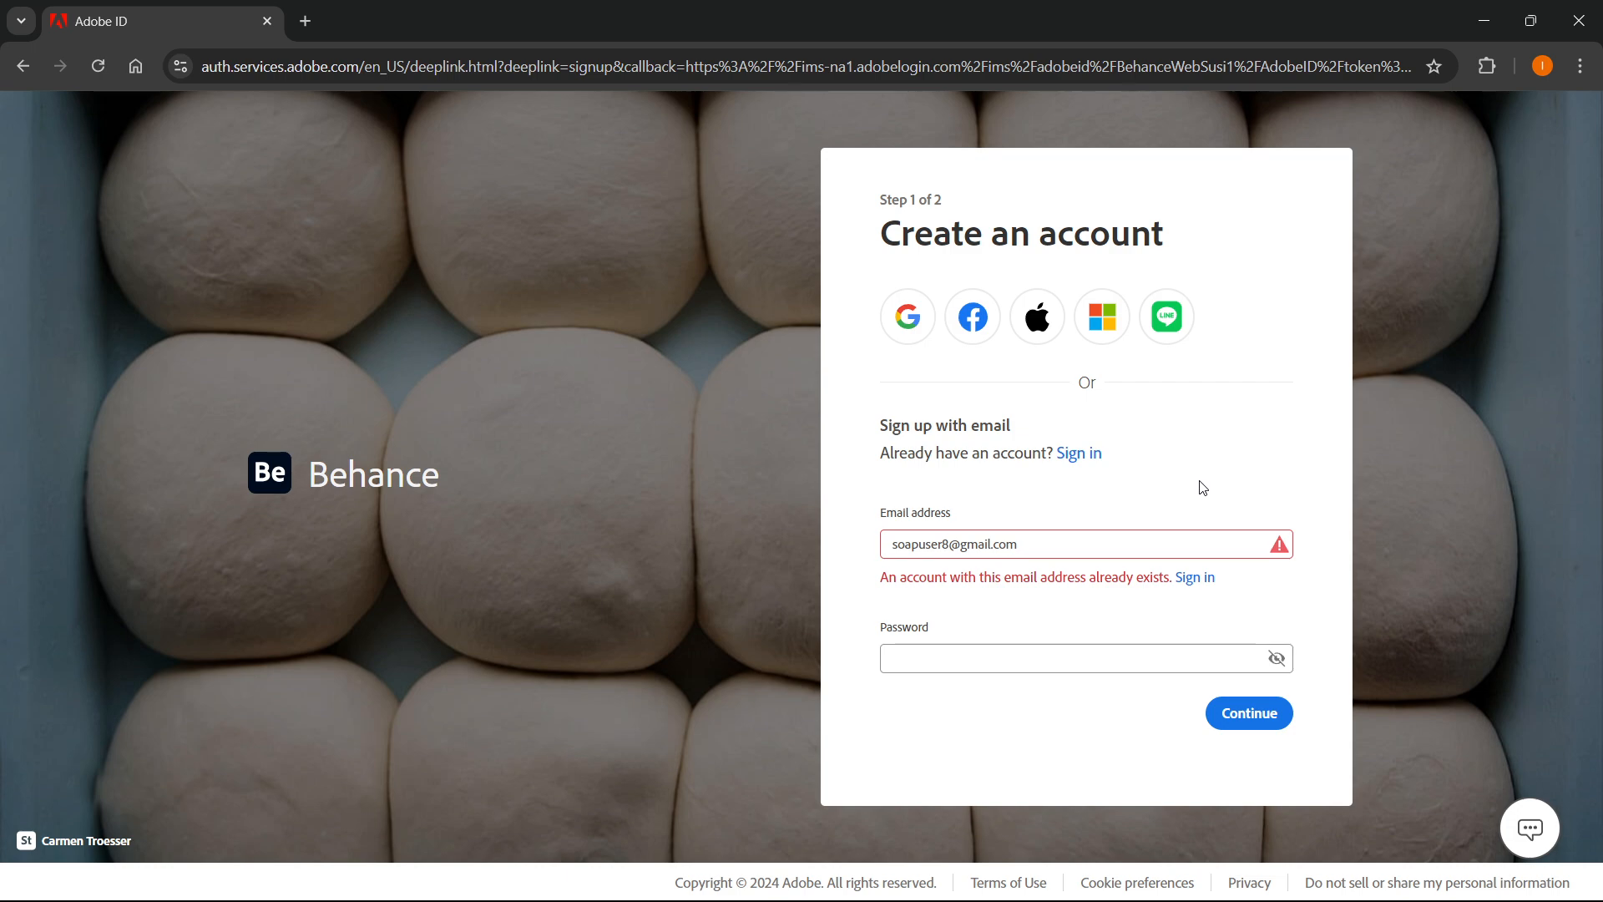
mouse_move(907, 327)
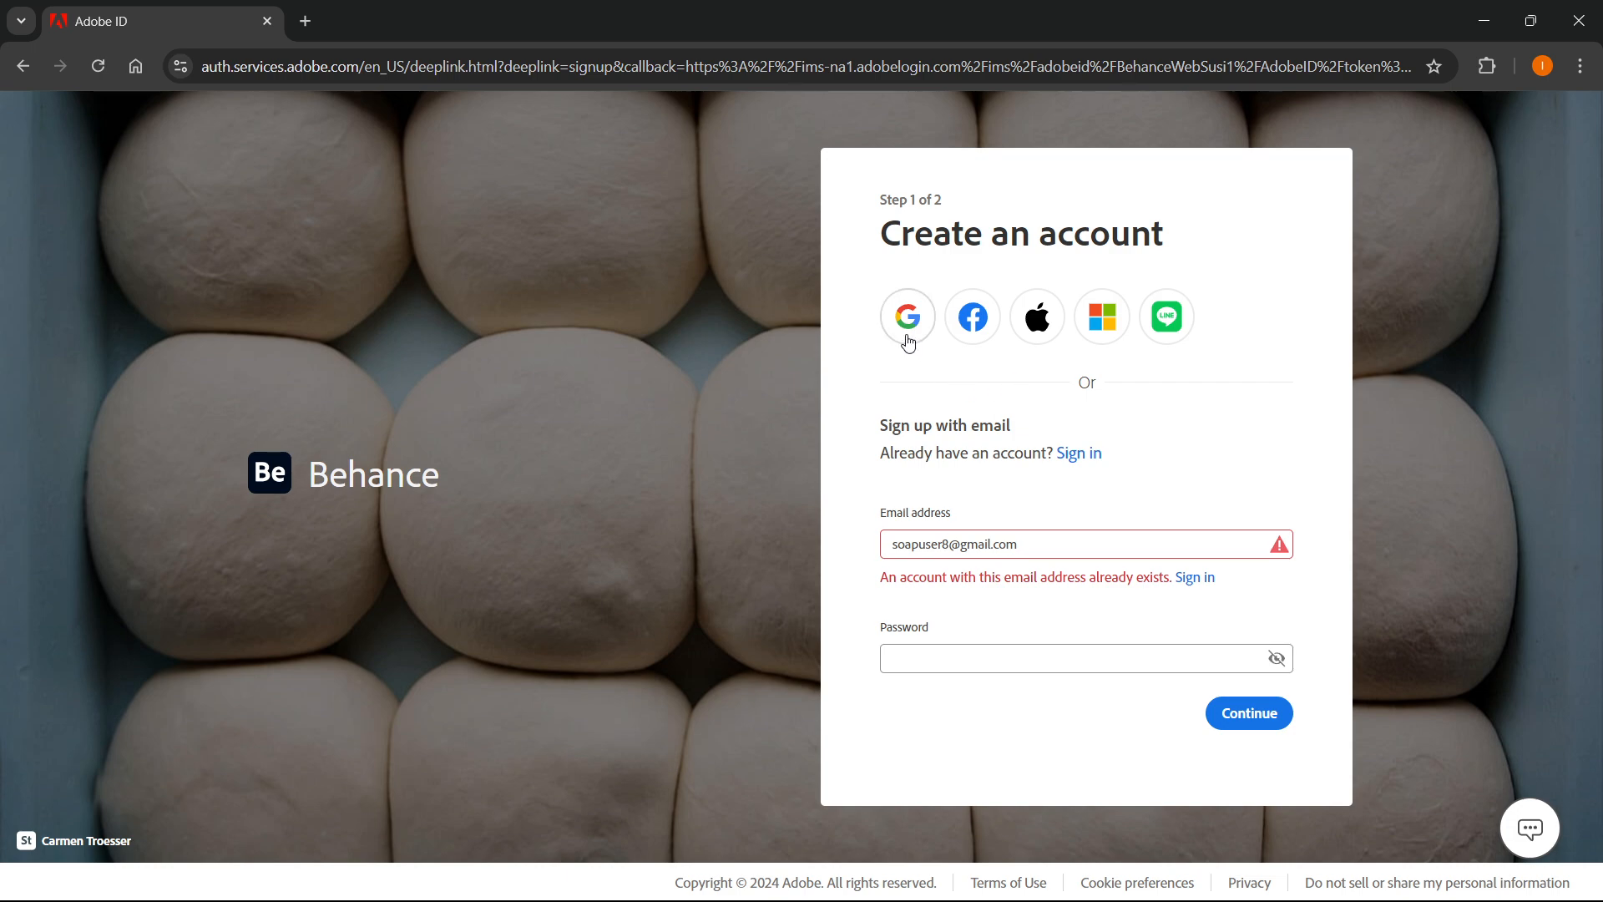
Sign up with Google using the Instant HowTo account, landing on the For You feed
click(907, 316)
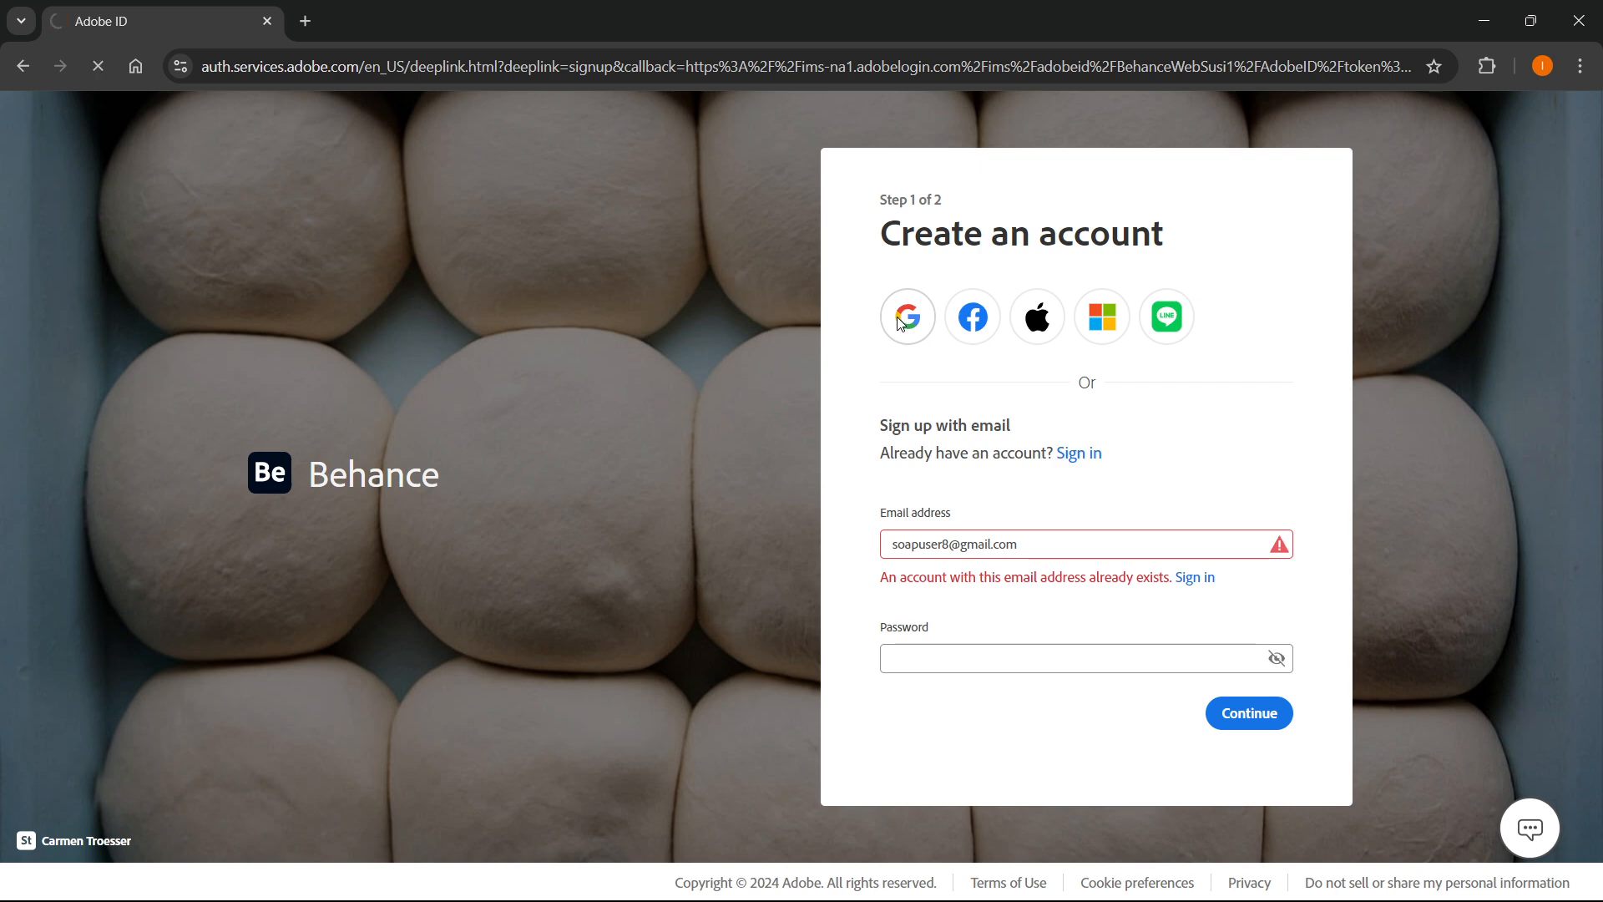
click(906, 316)
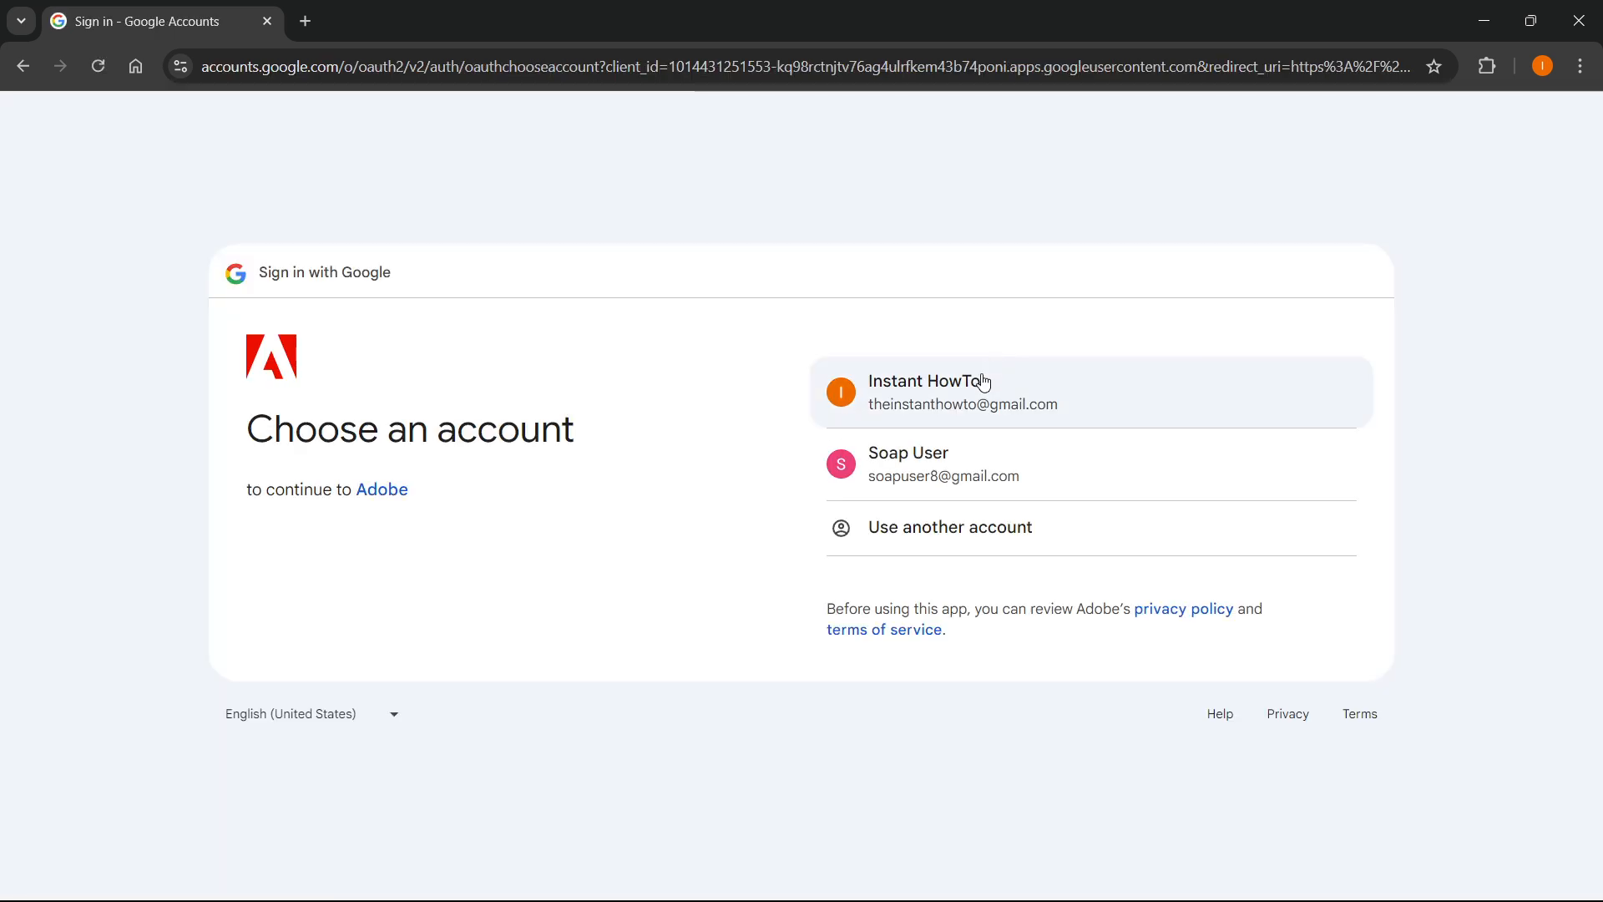
click(961, 392)
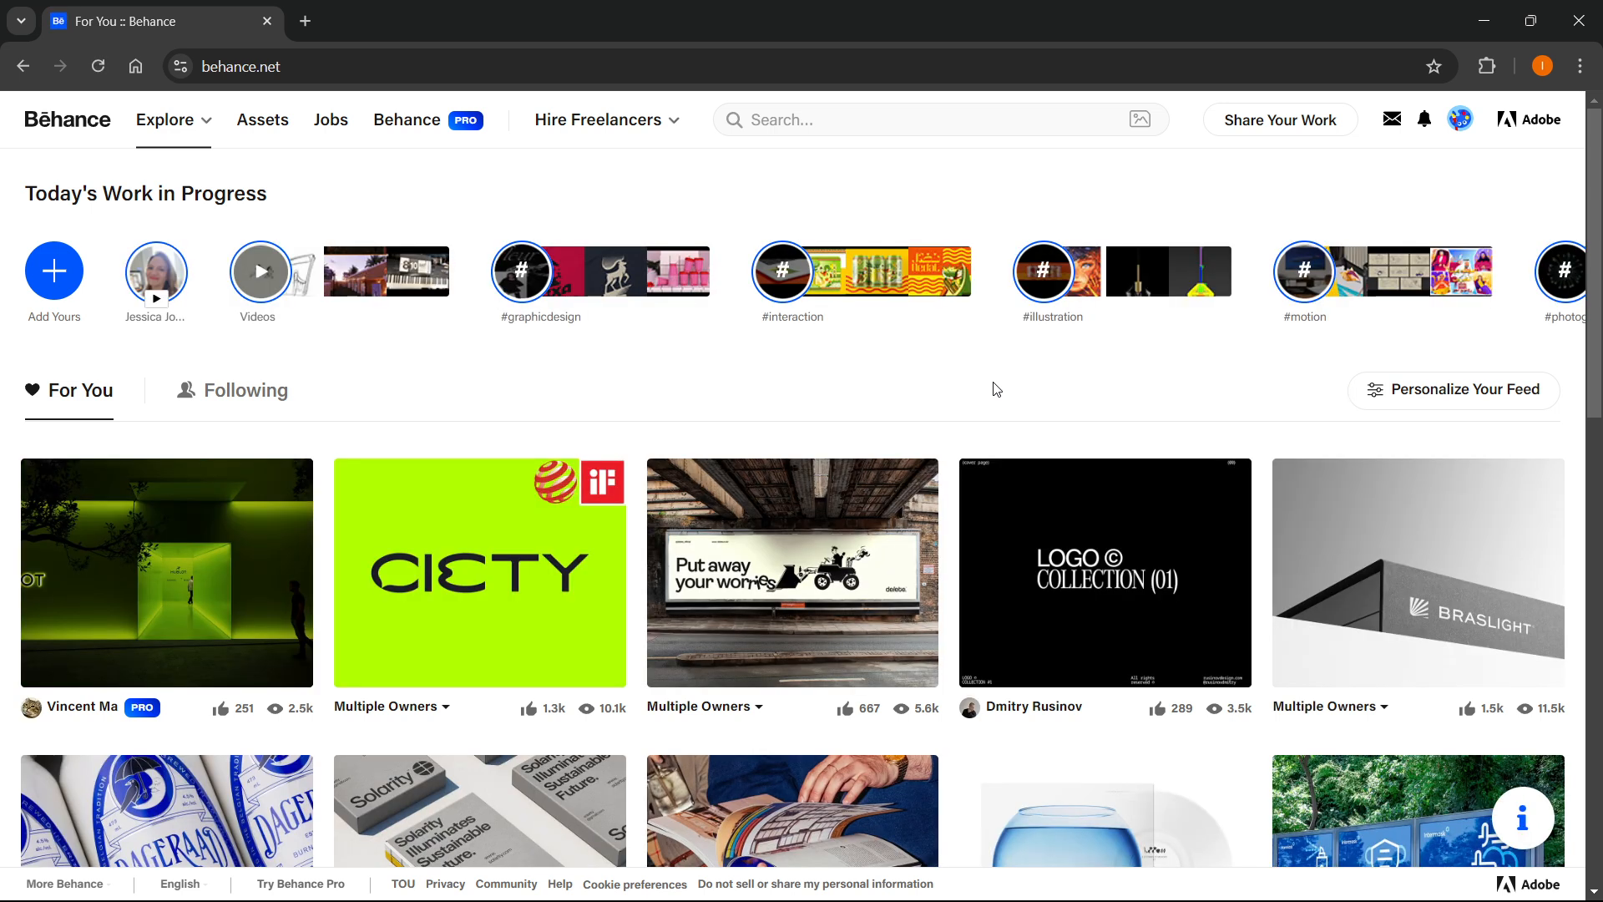
mouse_move(1153, 308)
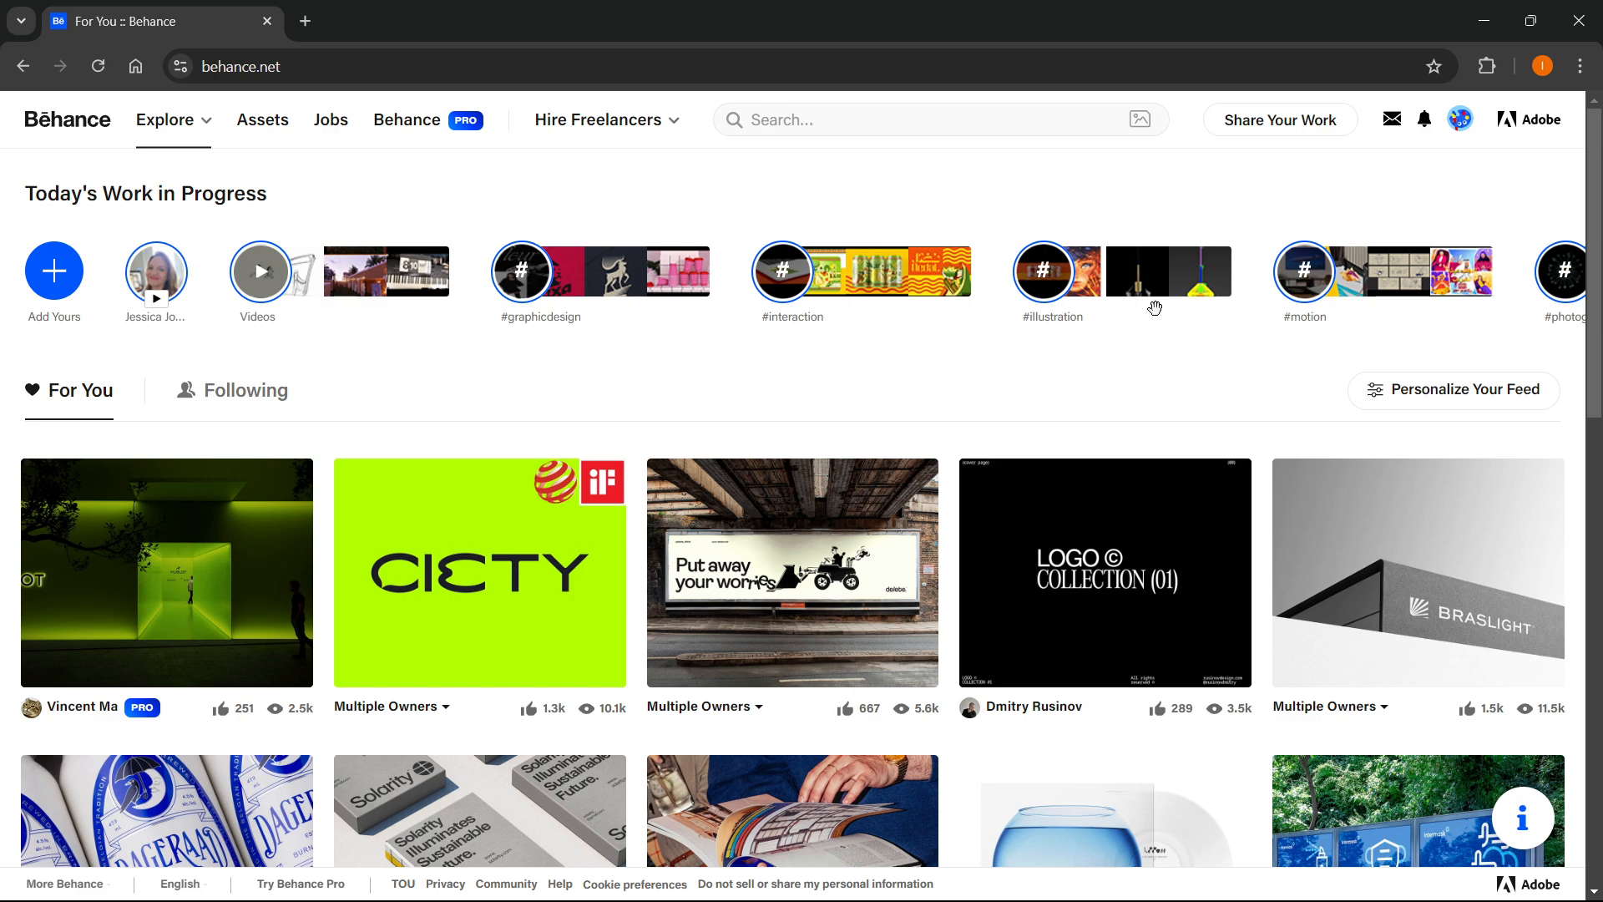
Choose Behance Profile from the Instant HowTo avatar menu
click(1535, 119)
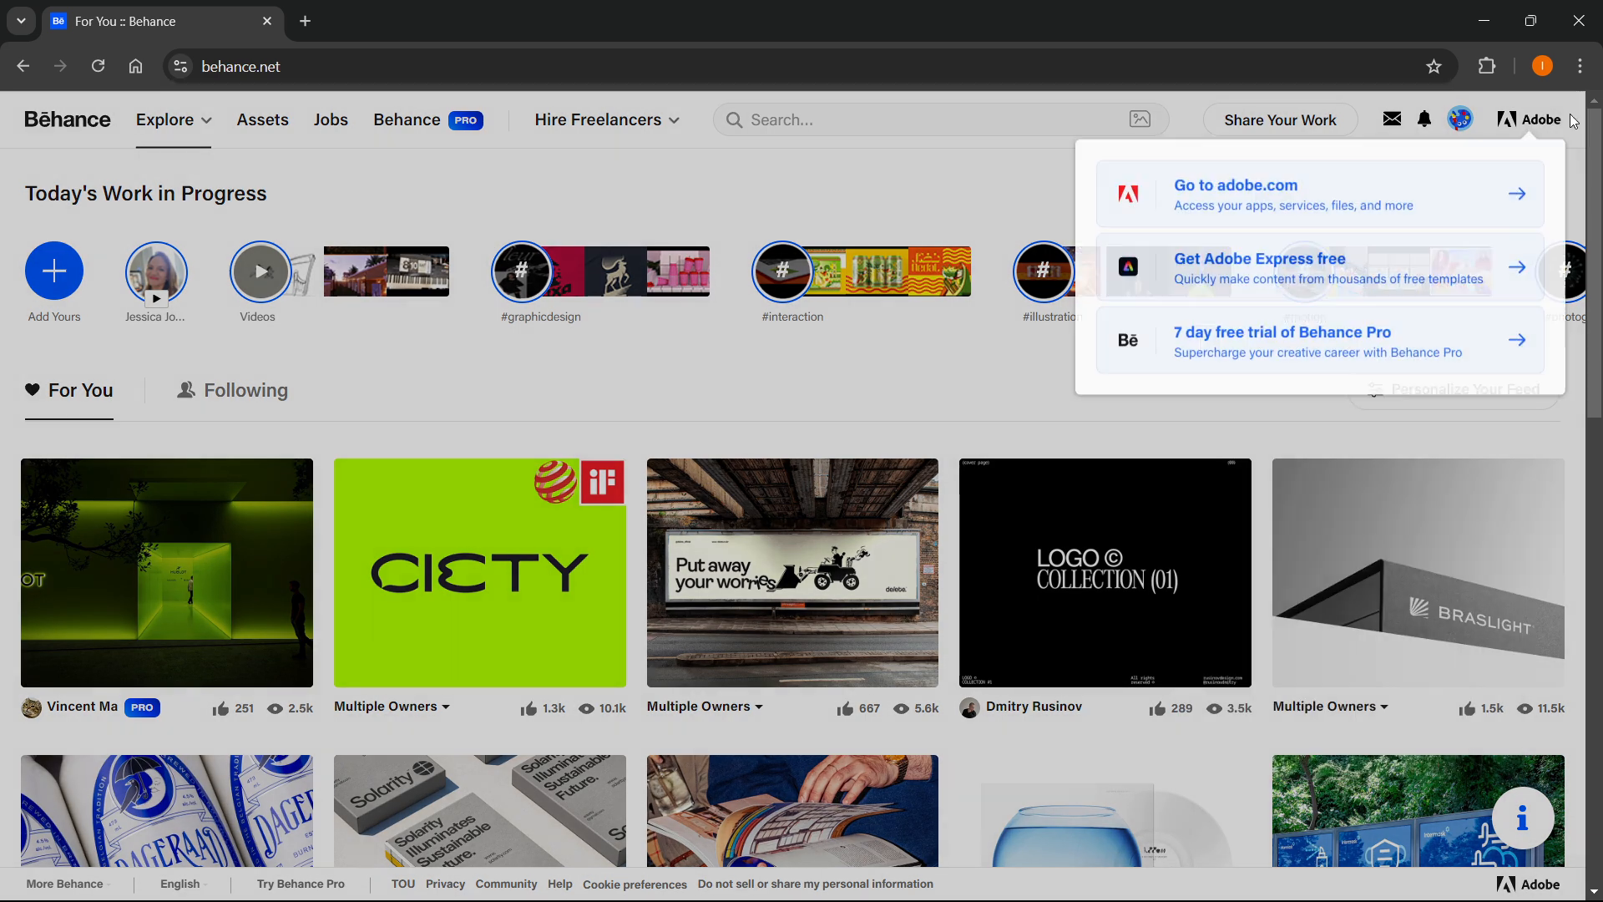
click(1461, 119)
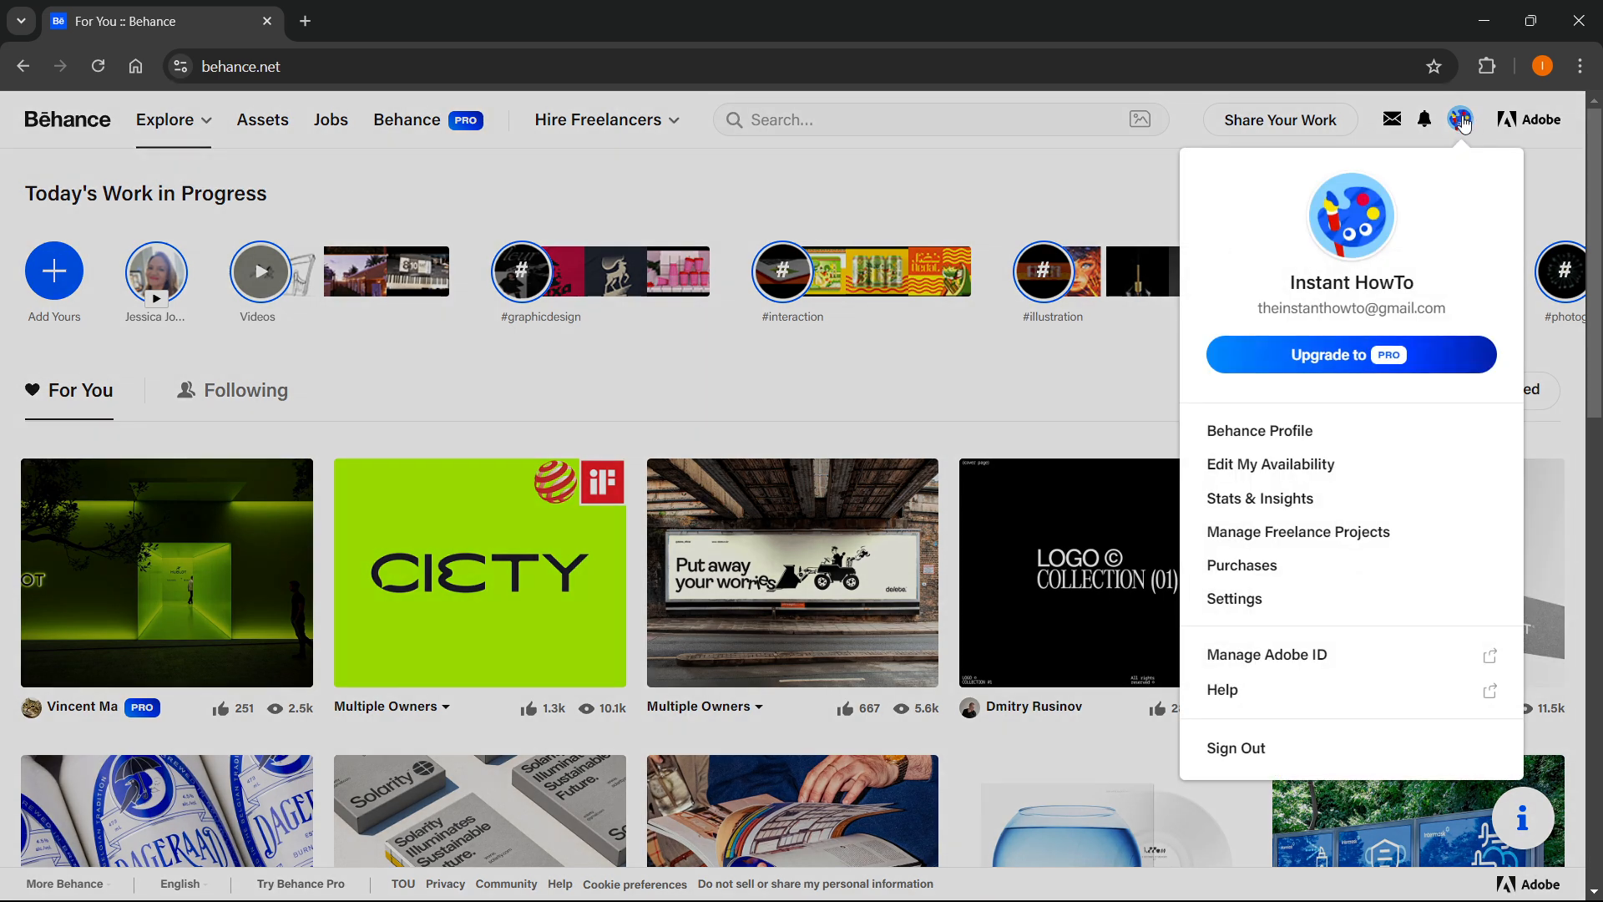
mouse_move(1297, 482)
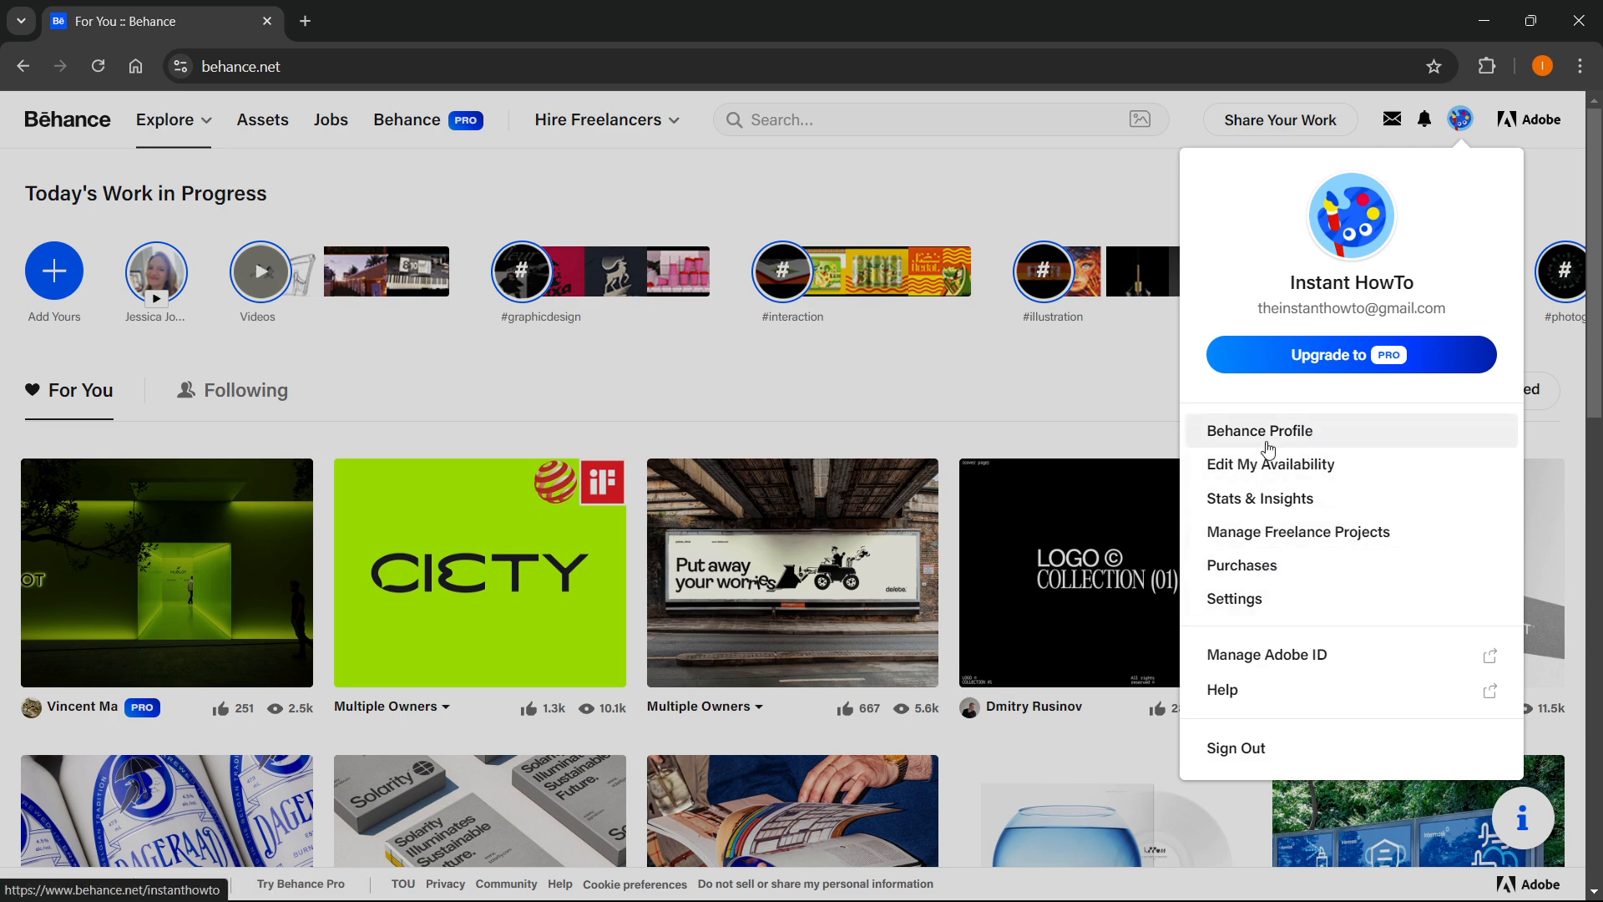
click(1259, 429)
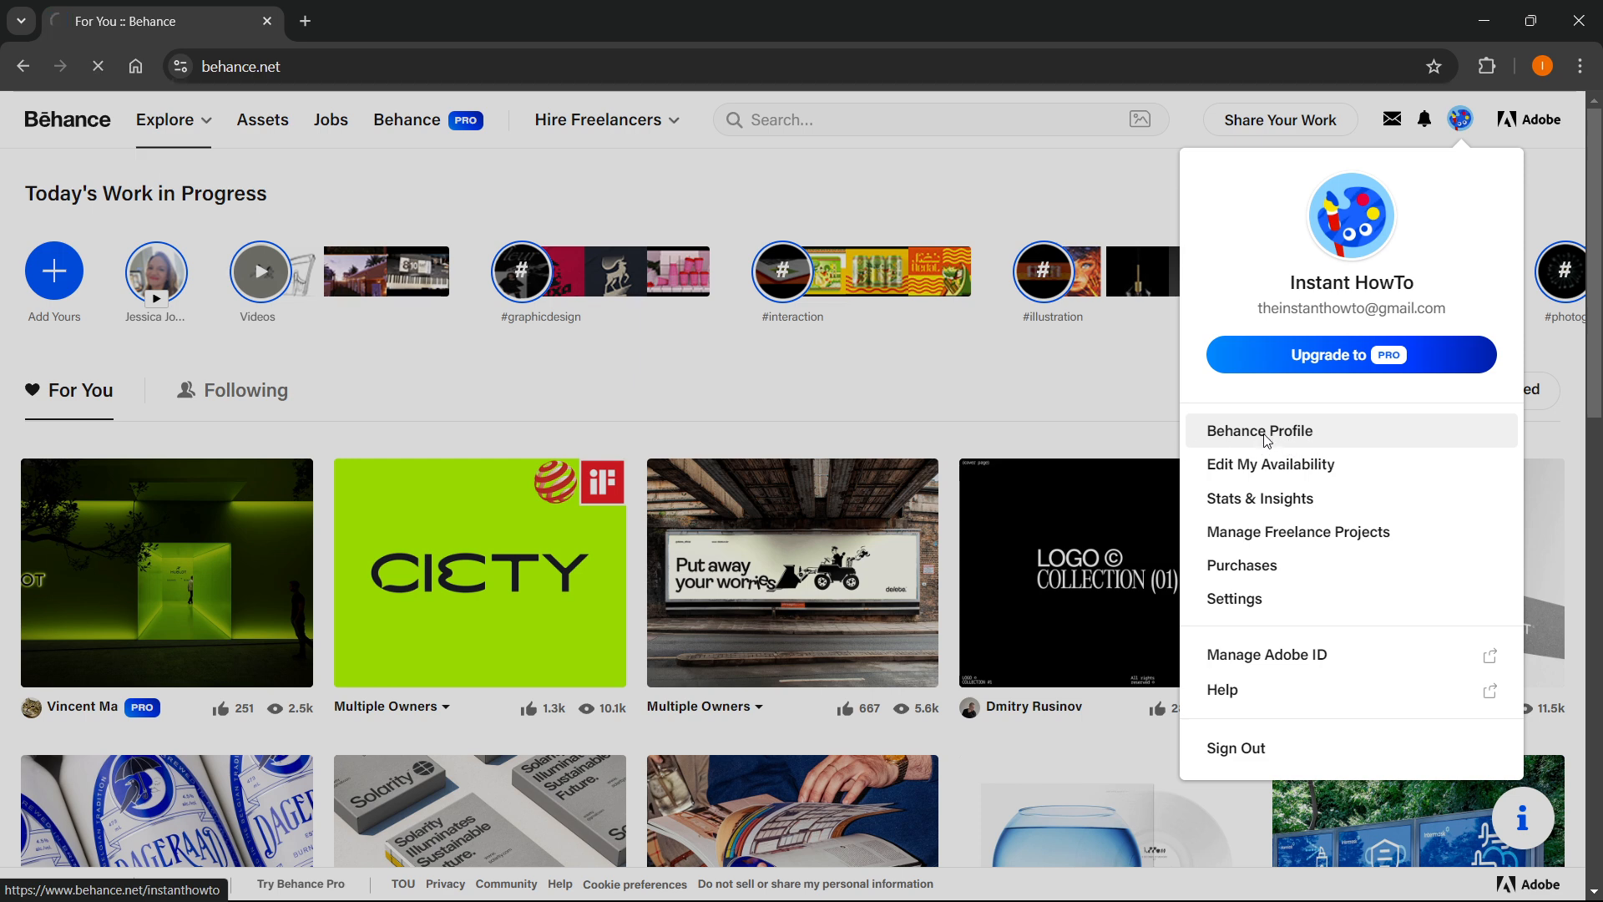
Dismiss the Profile Checklist and scroll down to the profile's Projects section with one project
click(1259, 431)
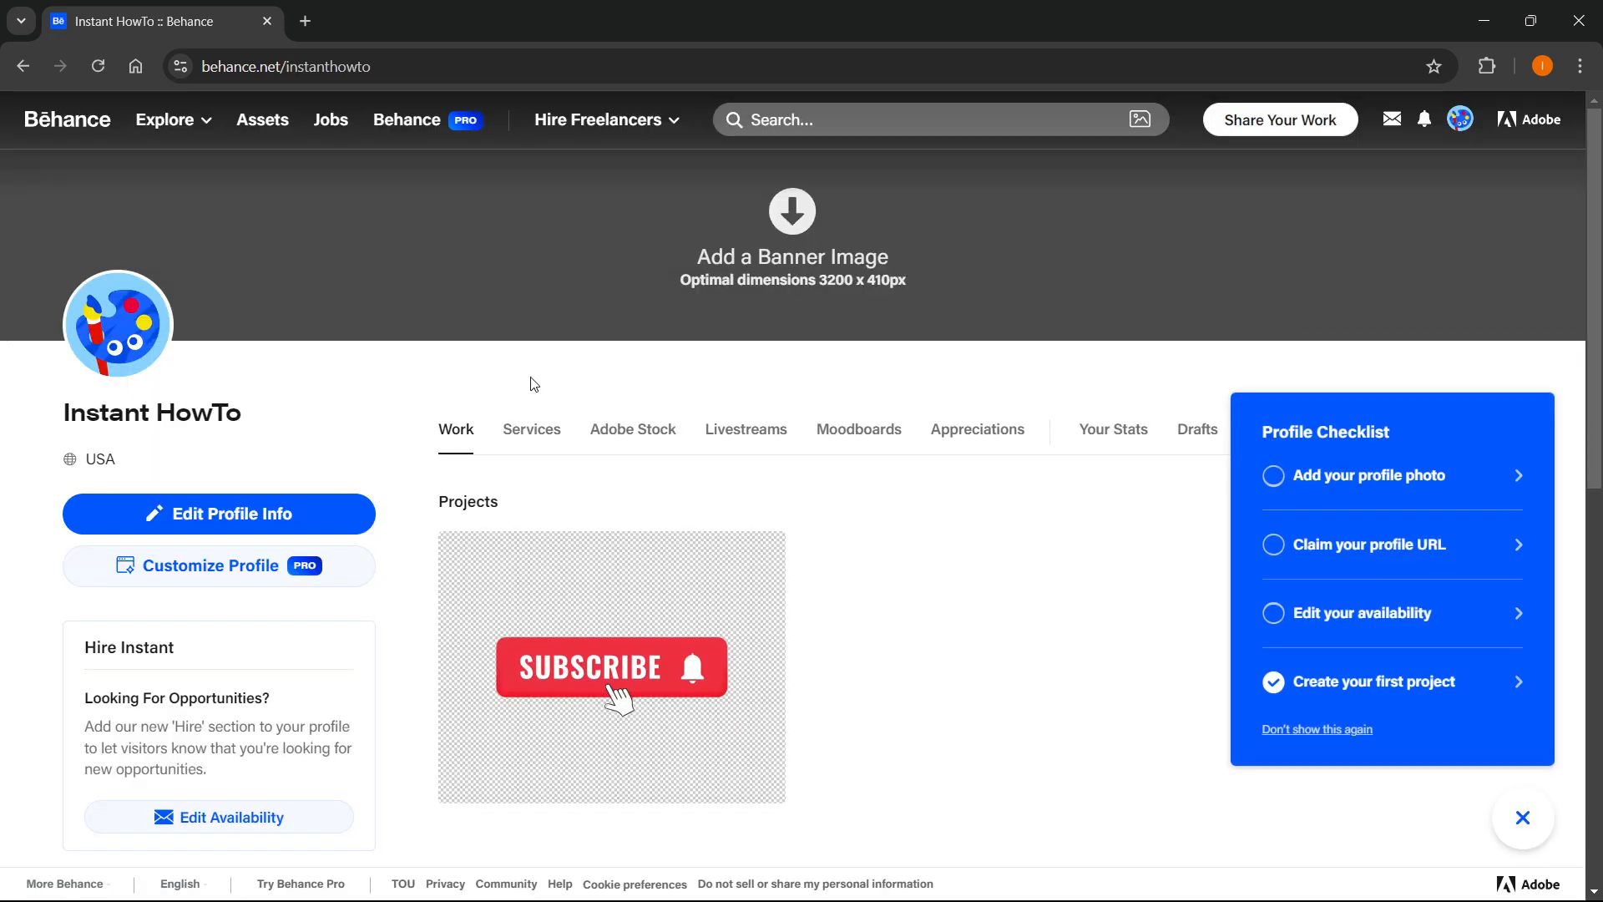
scroll(down, 3)
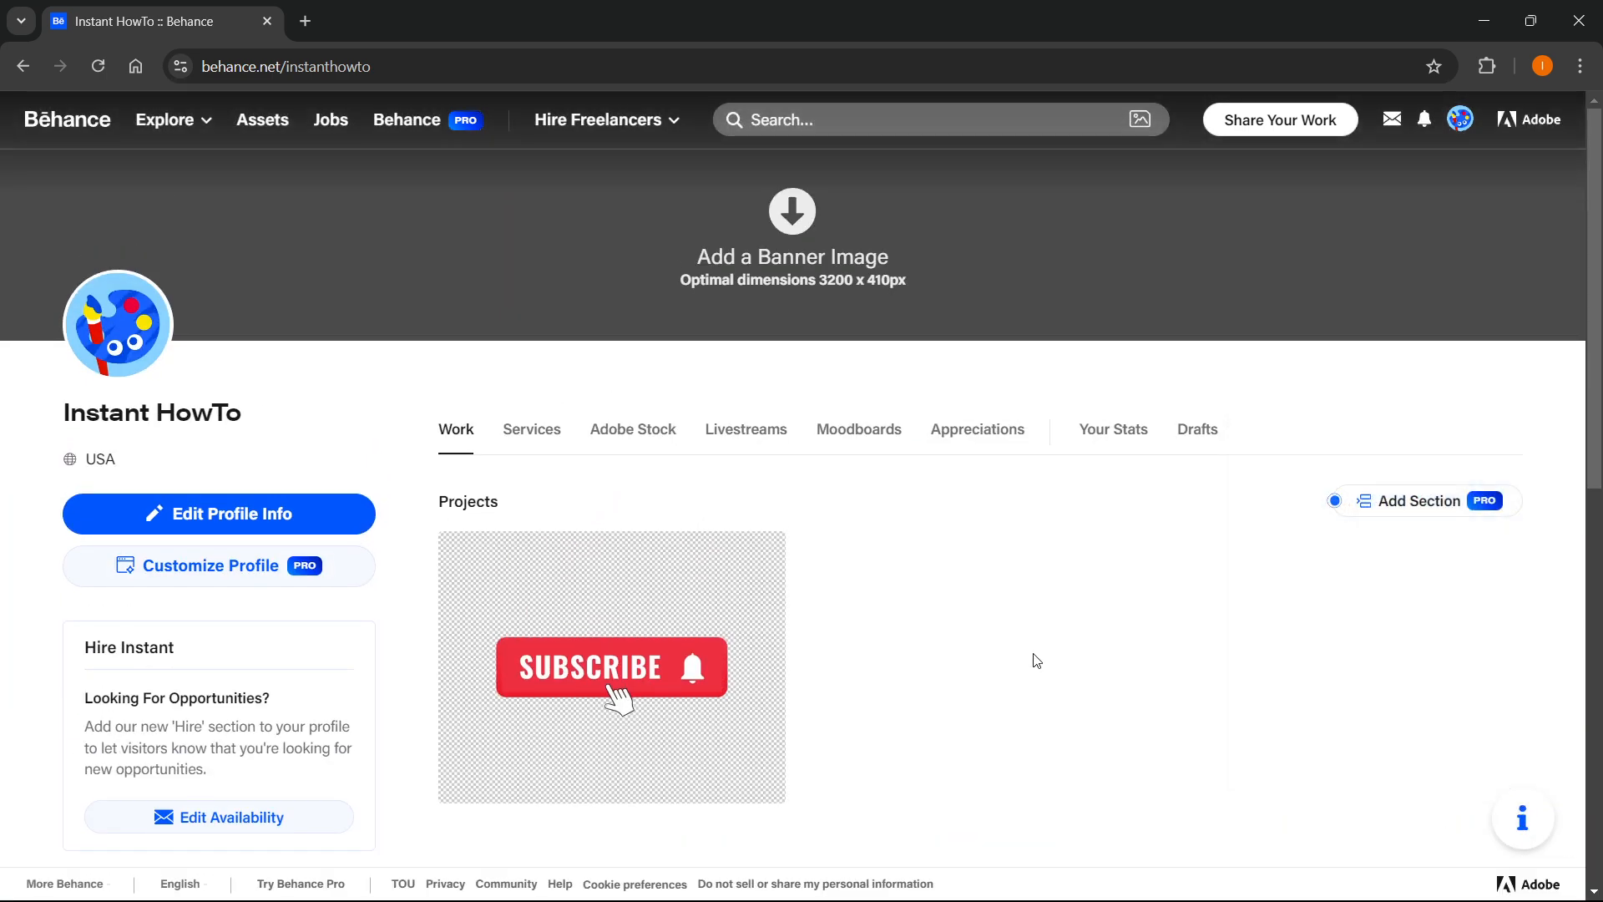
scroll(down, 3)
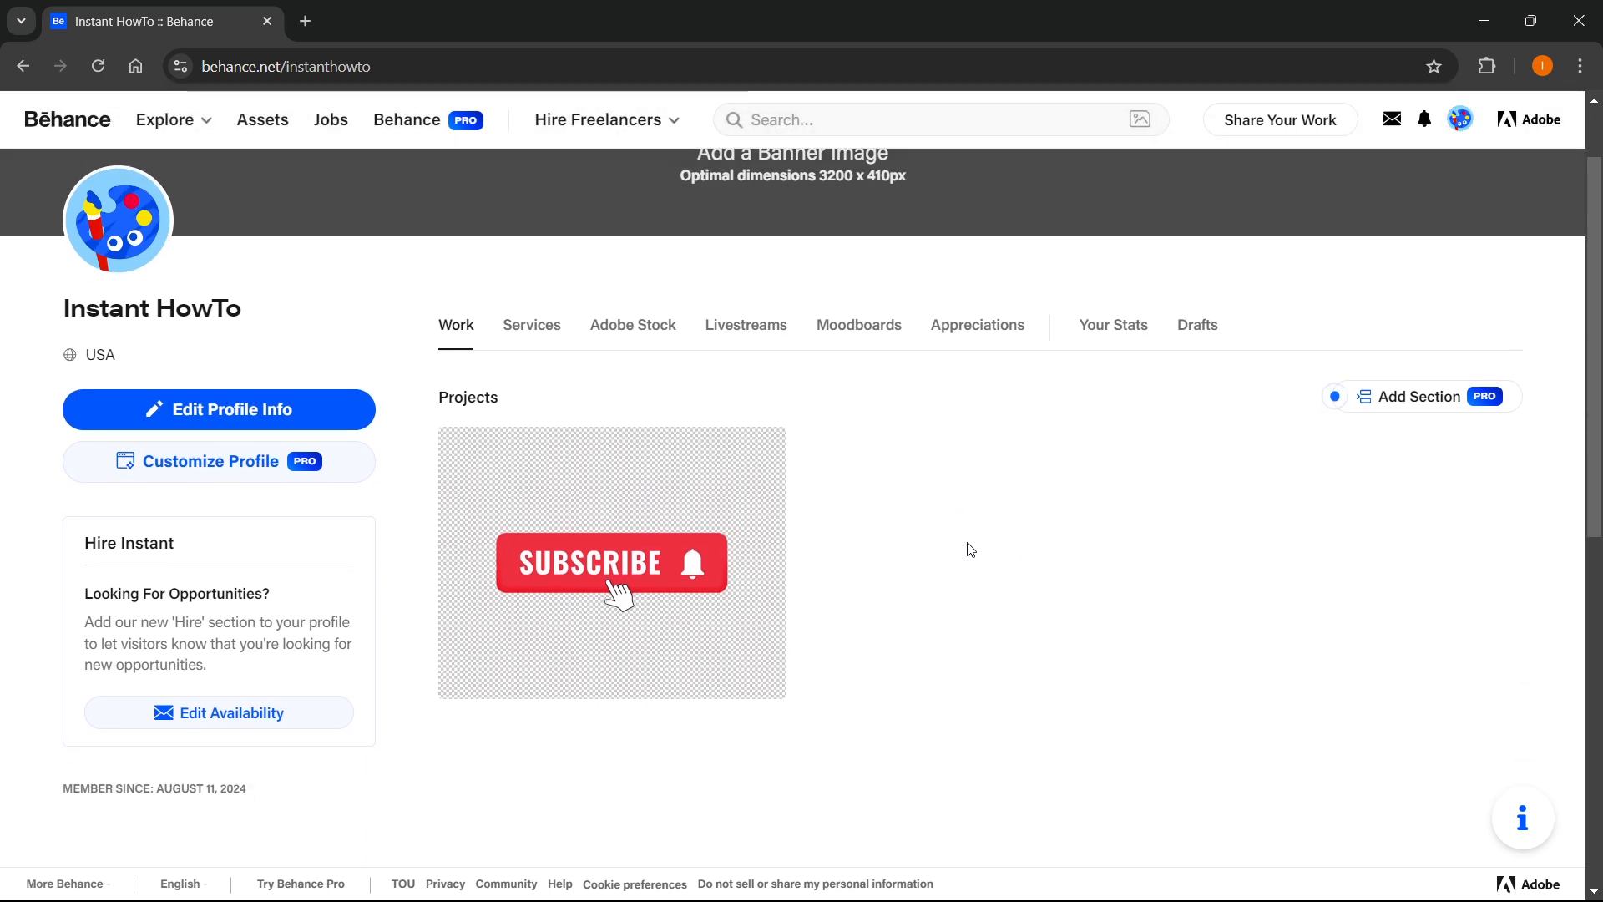